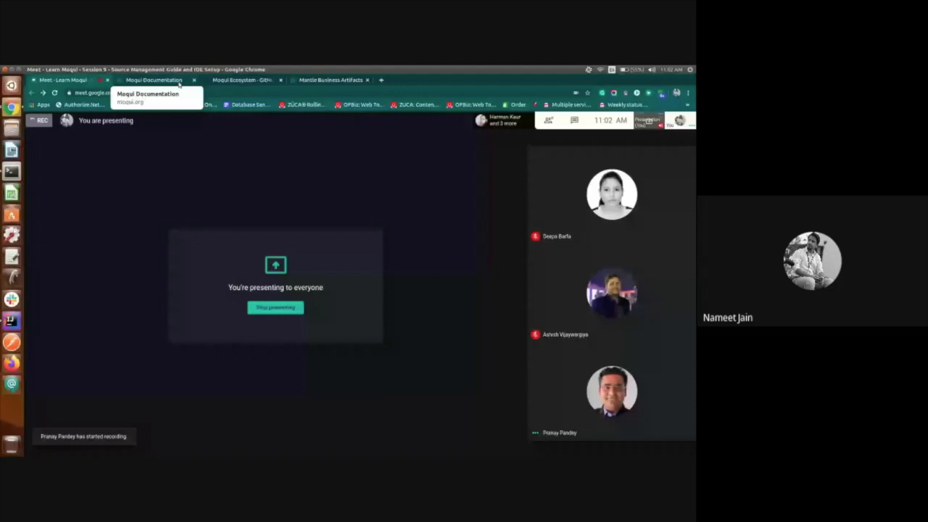
# Switch between the Moqui documentation and Meet tabs, ending on the Source Management Guide
pyautogui.click(152, 79)
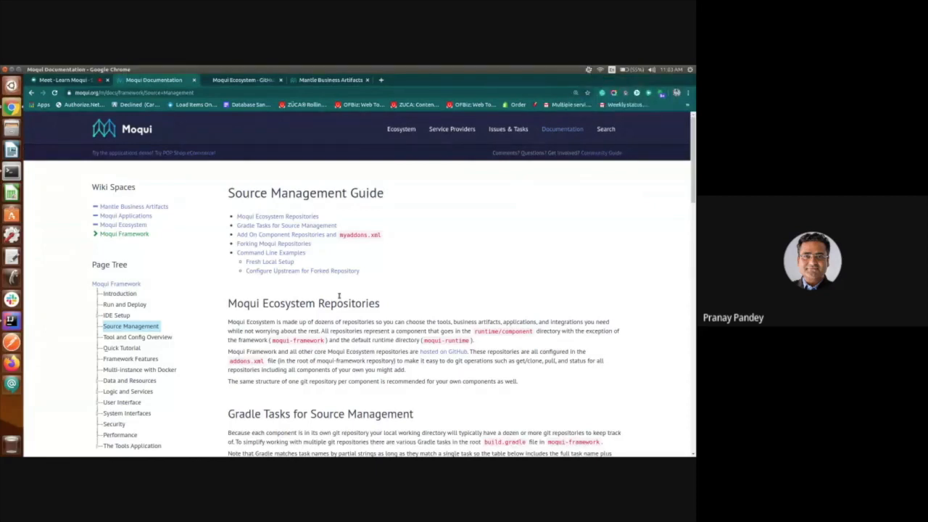
pyautogui.moveTo(338, 297)
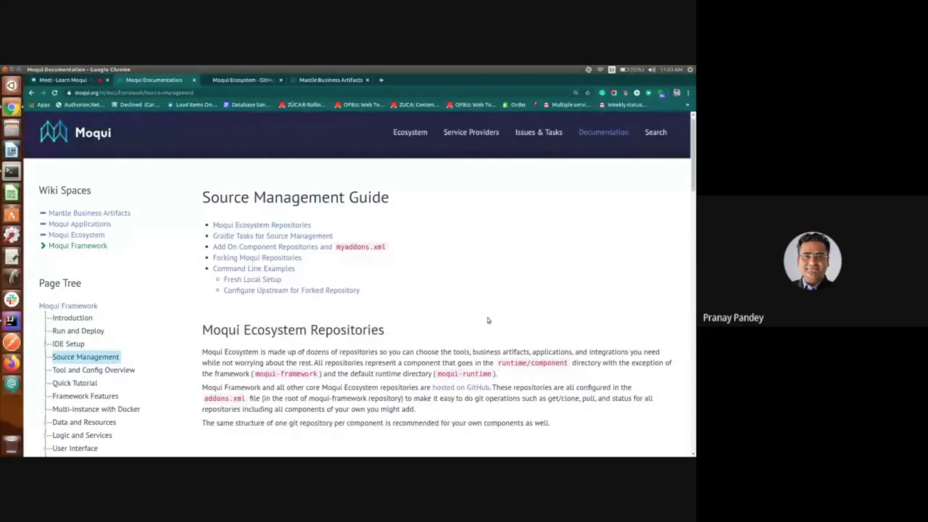
pyautogui.click(65, 79)
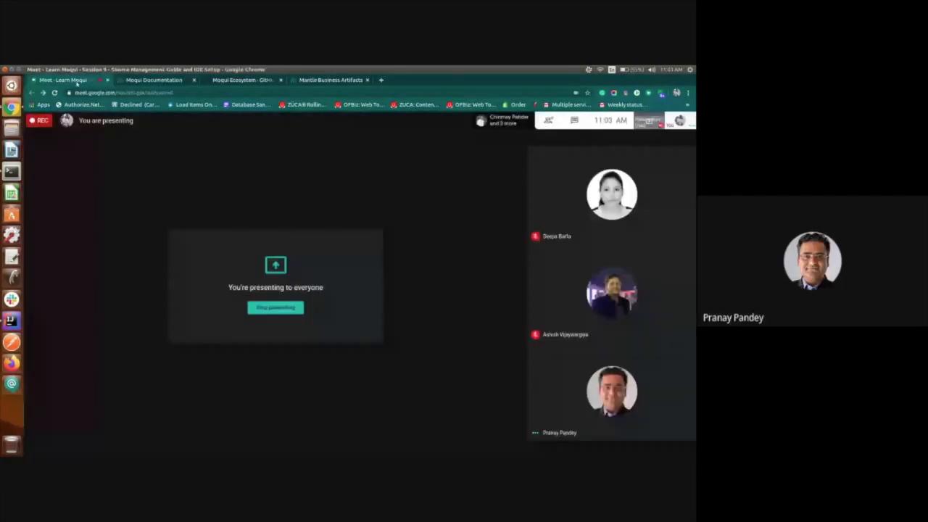
pyautogui.click(153, 80)
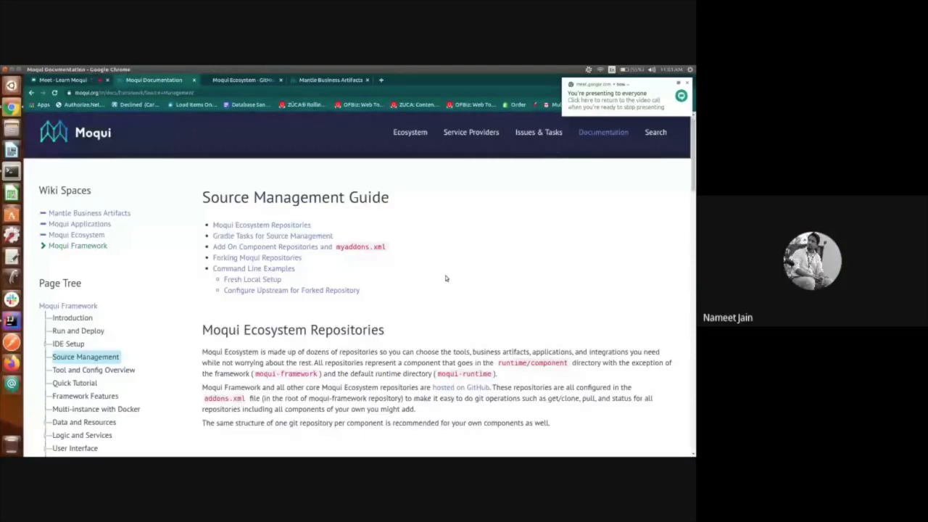
pyautogui.moveTo(422, 307)
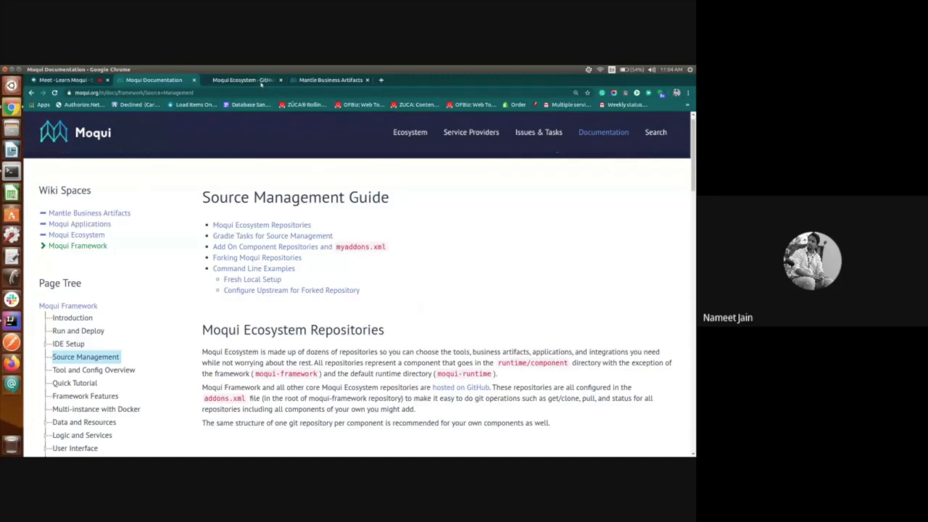
# Browse the Moqui Ecosystem and Mantle Business Artifacts GitHub pages, then bring up addons.xml in IntelliJ
pyautogui.click(243, 79)
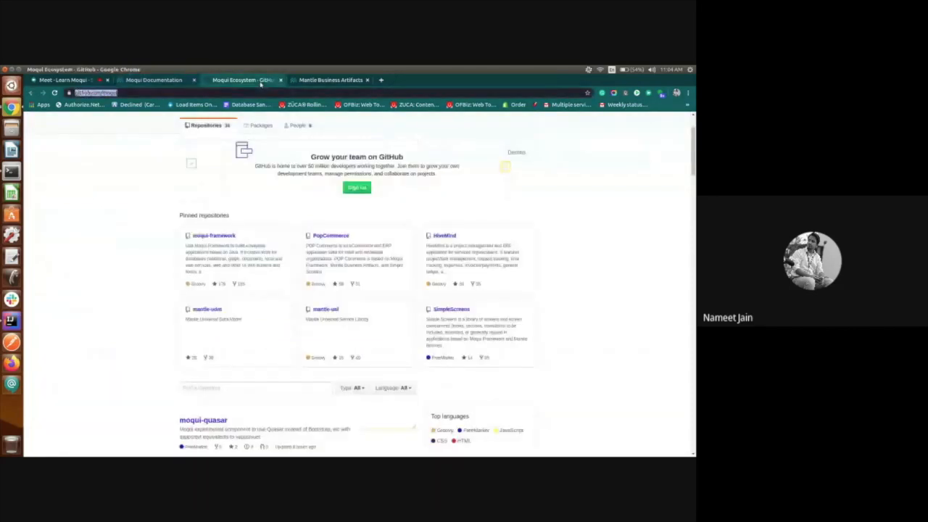
pyautogui.click(330, 80)
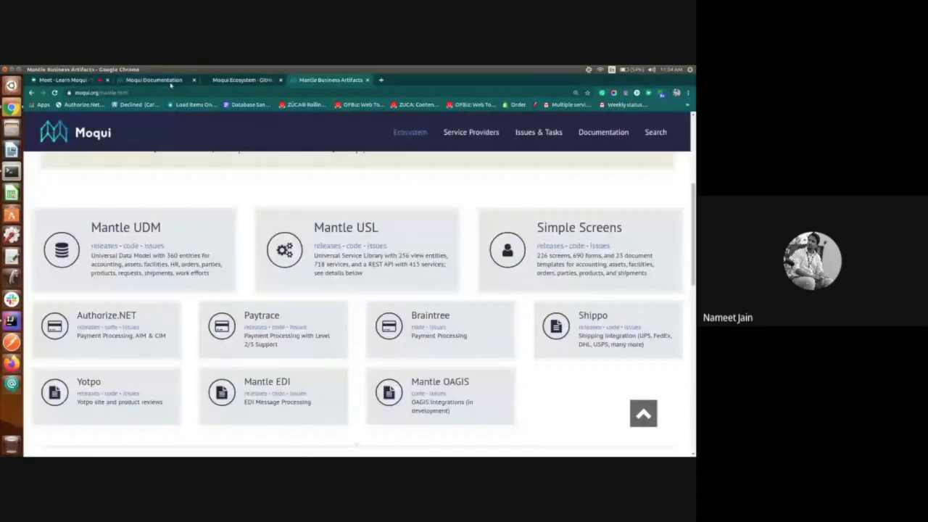
pyautogui.click(152, 80)
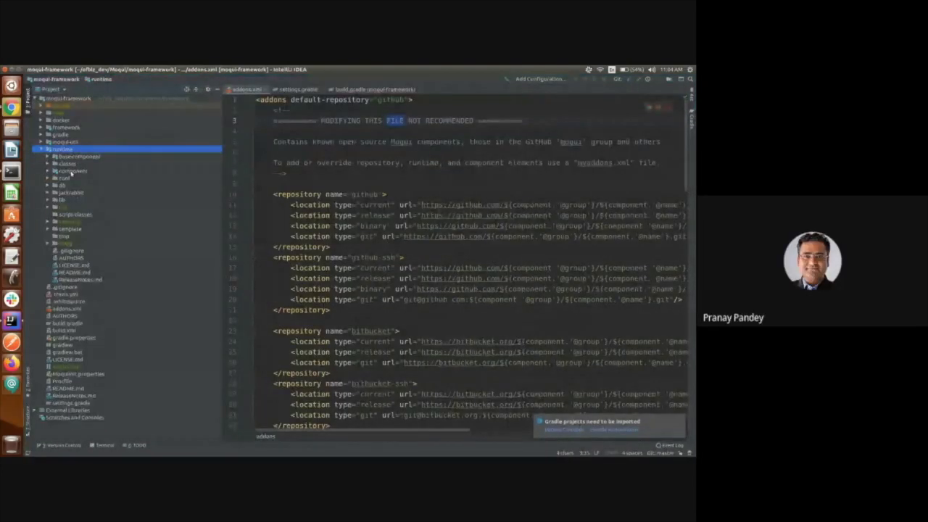
# Expand runtime > component in the Project tree to show mantle-usl, SimpleScreens and other components
pyautogui.click(72, 171)
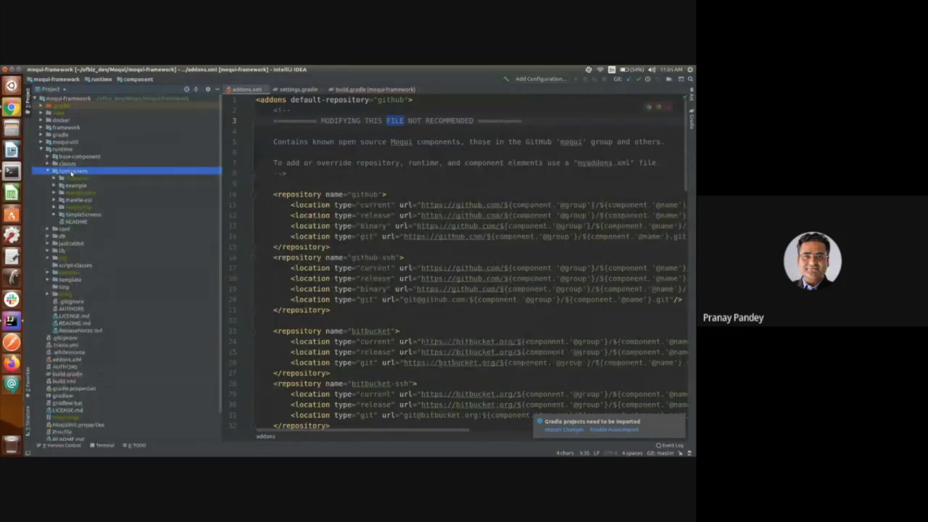
pyautogui.click(58, 170)
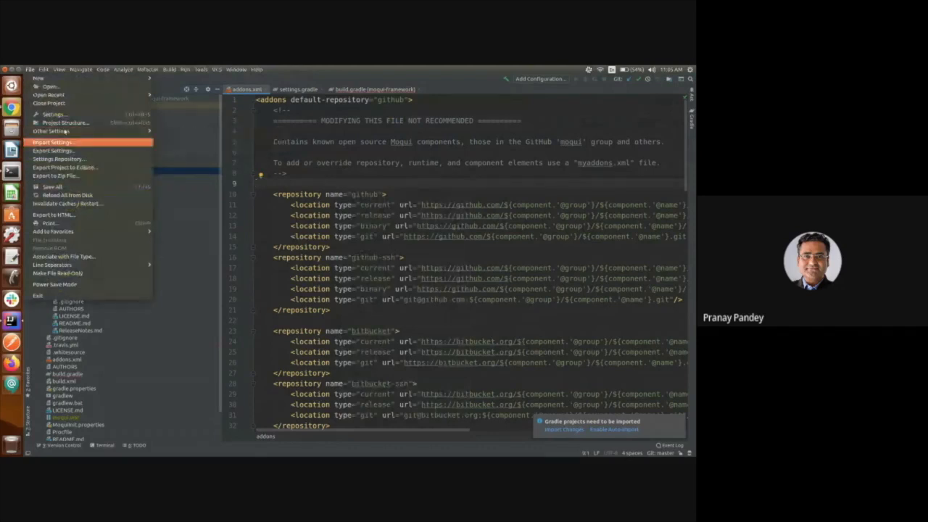
pyautogui.moveTo(53, 114)
pyautogui.write('fon')
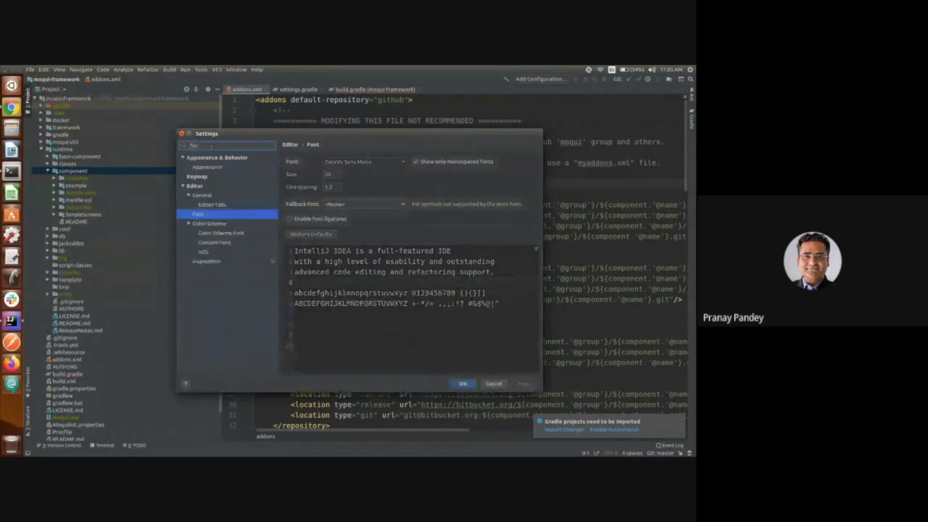
# Set the IDE theme to IntelliJ under Settings > Appearance, replacing Darcula
pyautogui.click(210, 185)
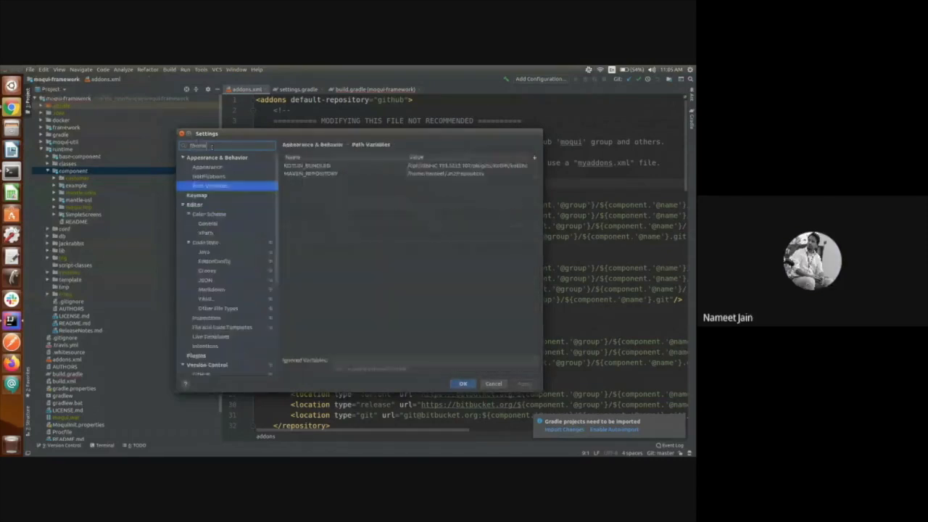
pyautogui.click(197, 177)
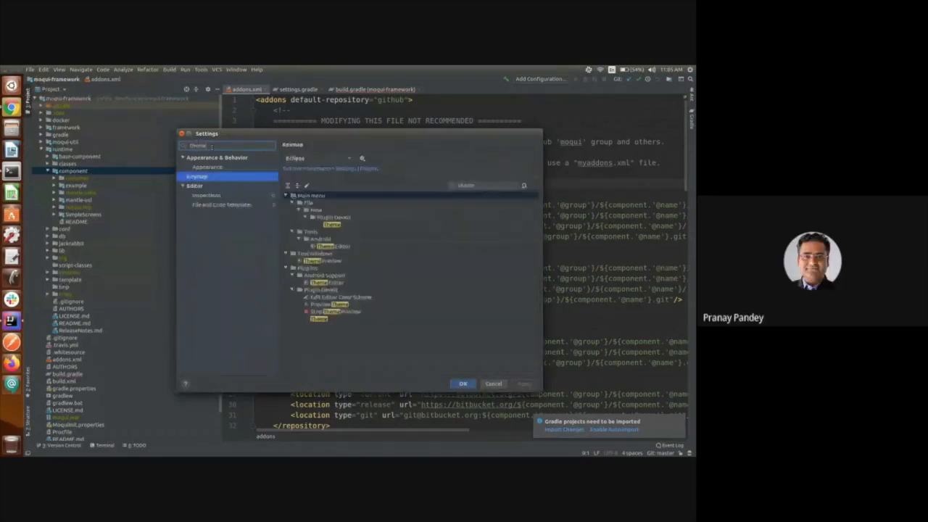
pyautogui.click(207, 167)
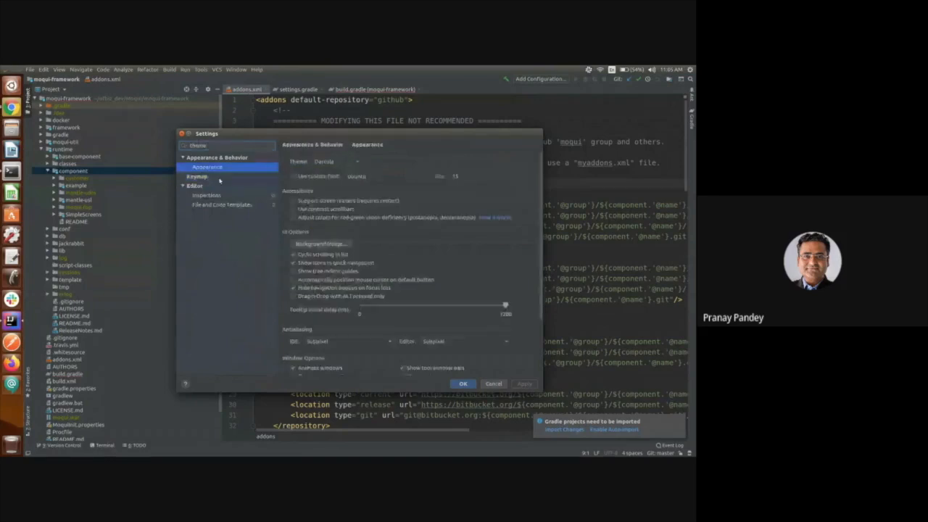
pyautogui.click(337, 161)
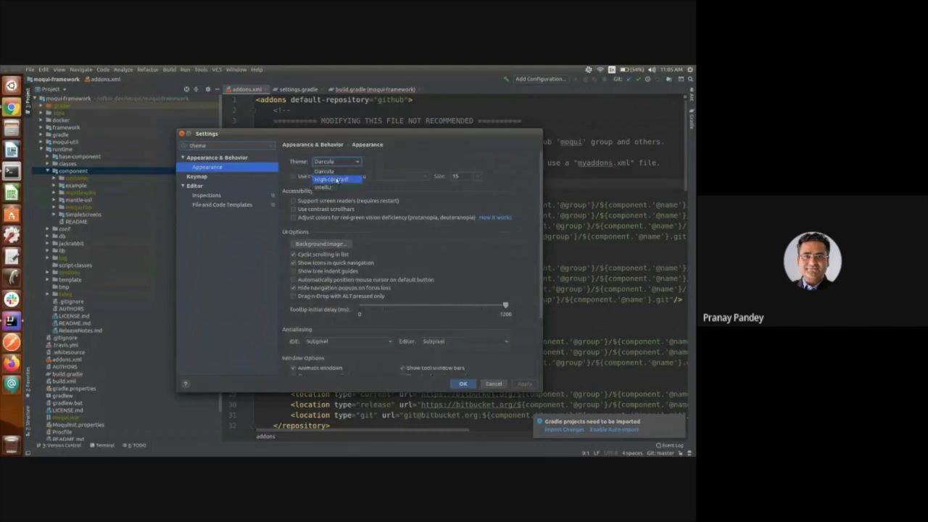
pyautogui.click(331, 179)
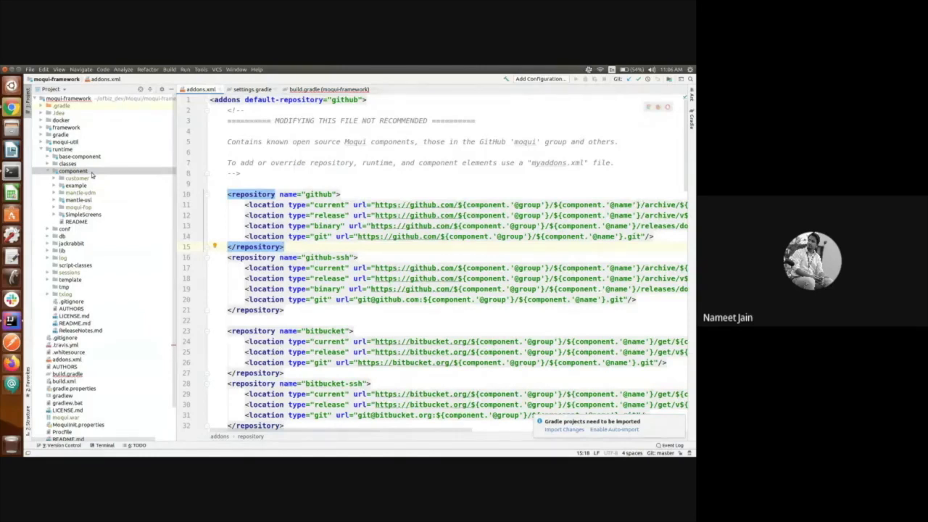
pyautogui.moveTo(69, 163)
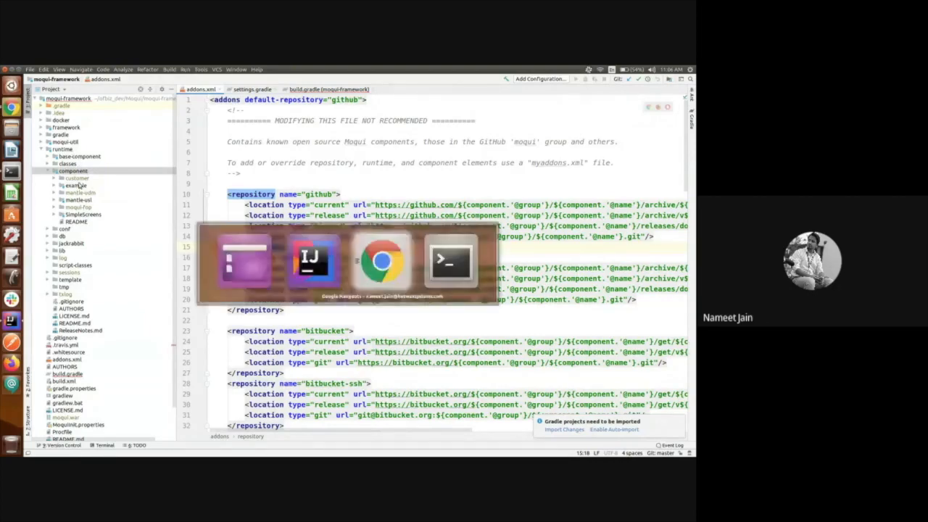
# Return to Chrome and scroll the guide to the Moqui Ecosystem Repositories section
pyautogui.click(382, 261)
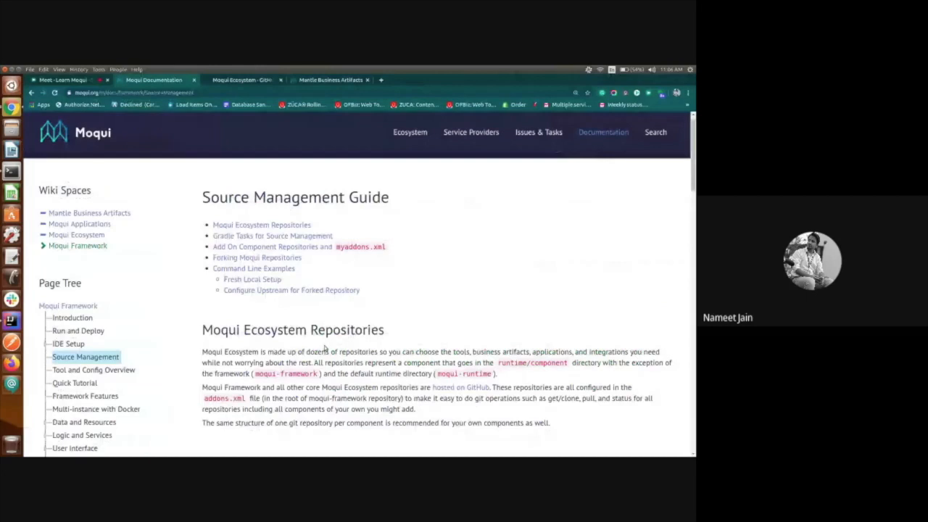
pyautogui.scroll(-3)
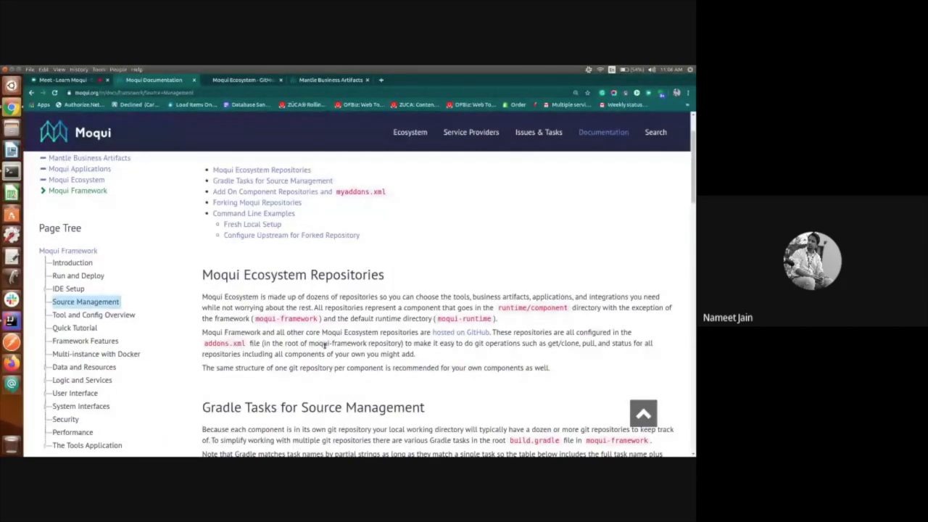
pyautogui.moveTo(332, 154)
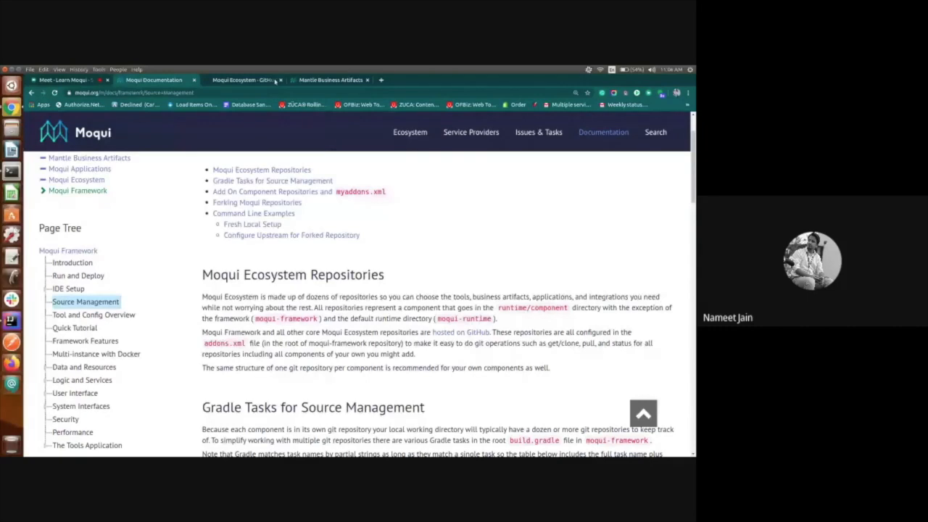
pyautogui.click(242, 80)
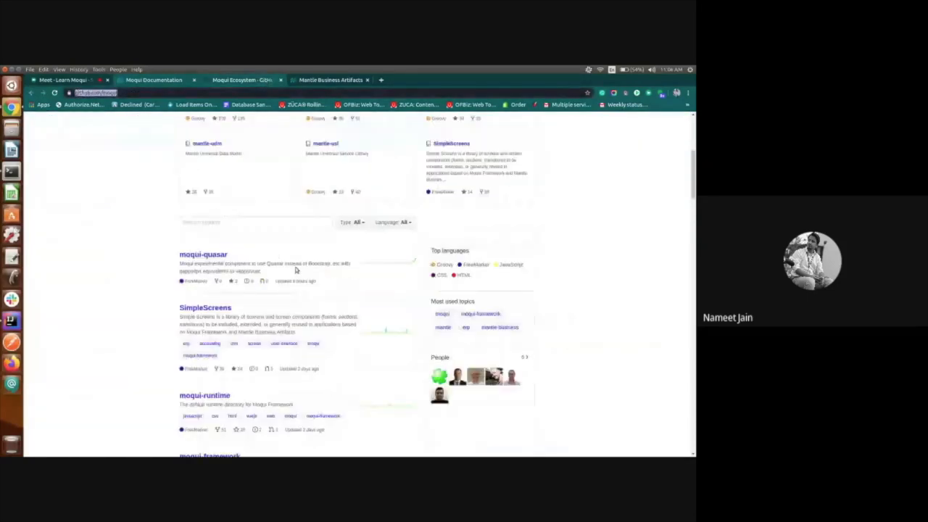
pyautogui.scroll(3)
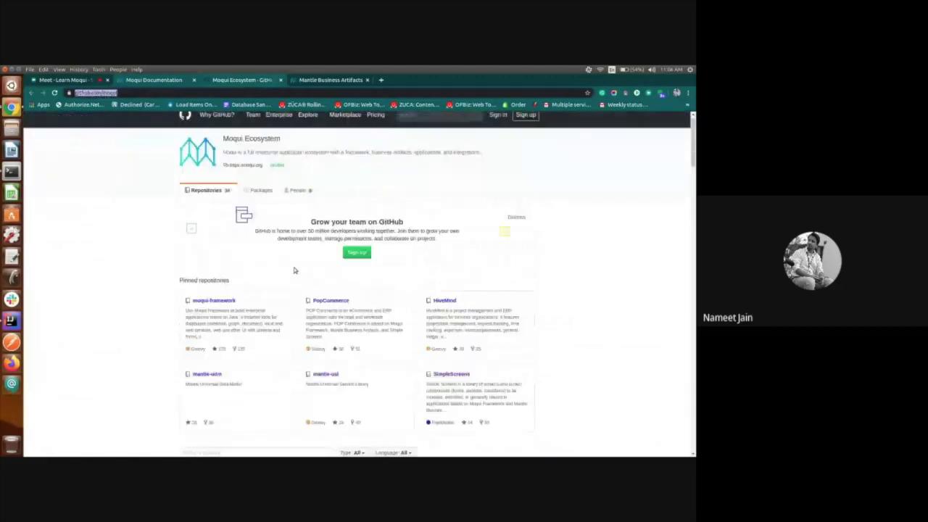
pyautogui.moveTo(229, 201)
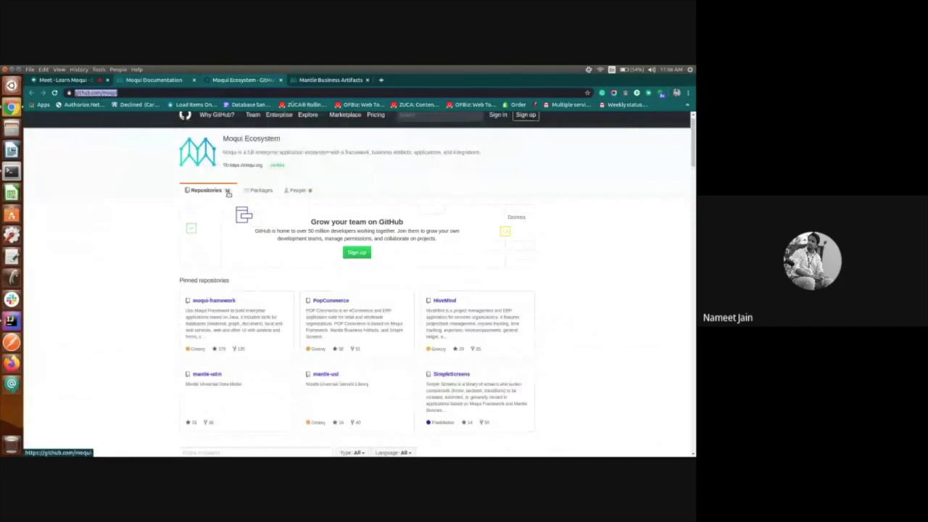
pyautogui.scroll(-3)
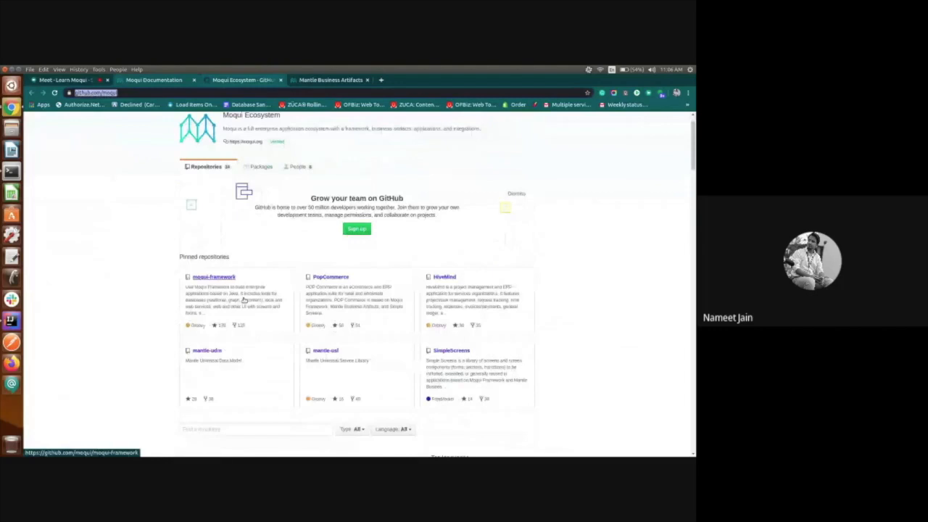
pyautogui.scroll(-3)
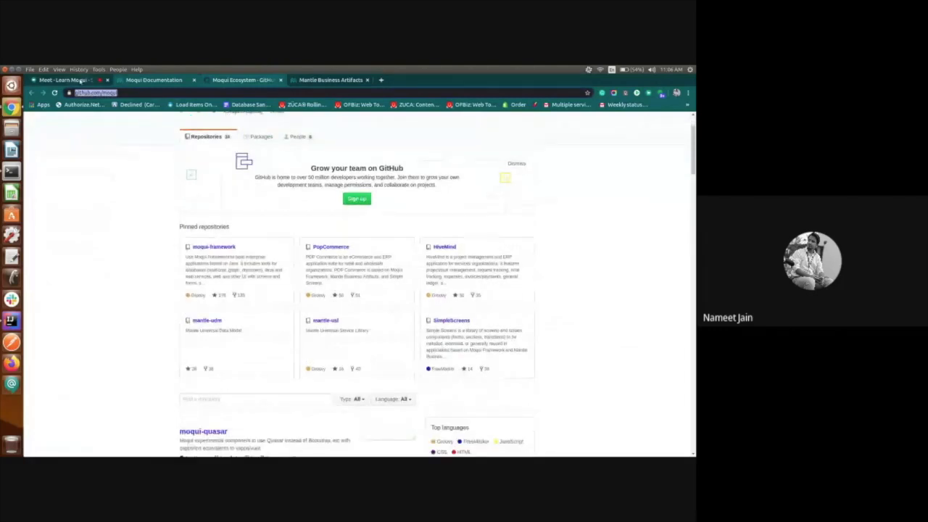
pyautogui.click(65, 79)
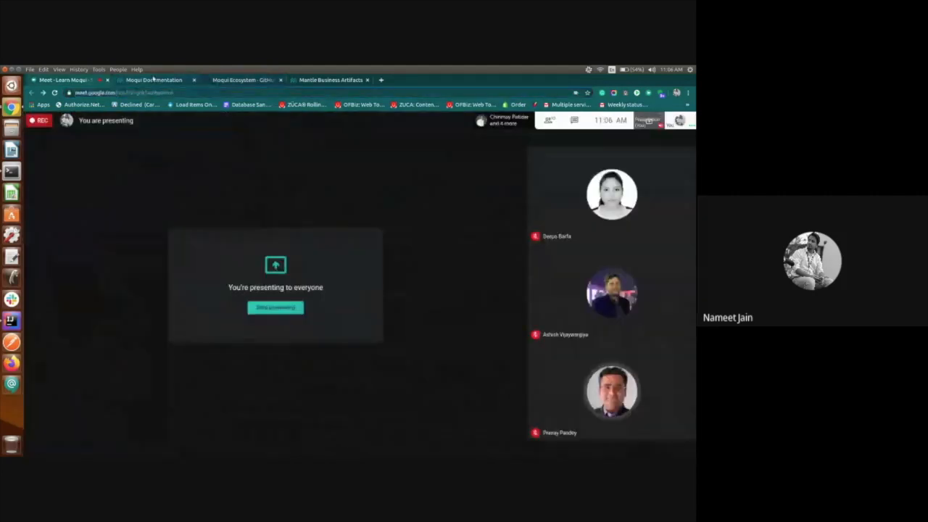
pyautogui.click(242, 80)
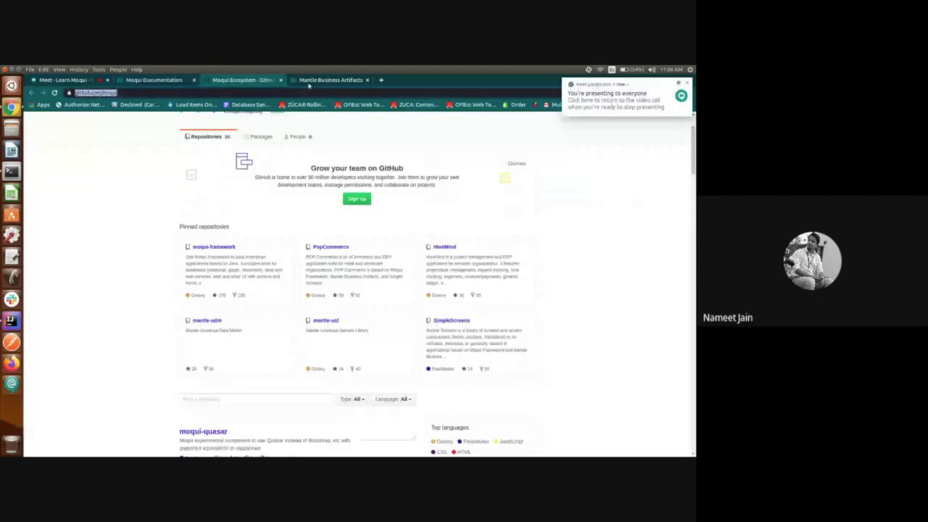
pyautogui.click(153, 80)
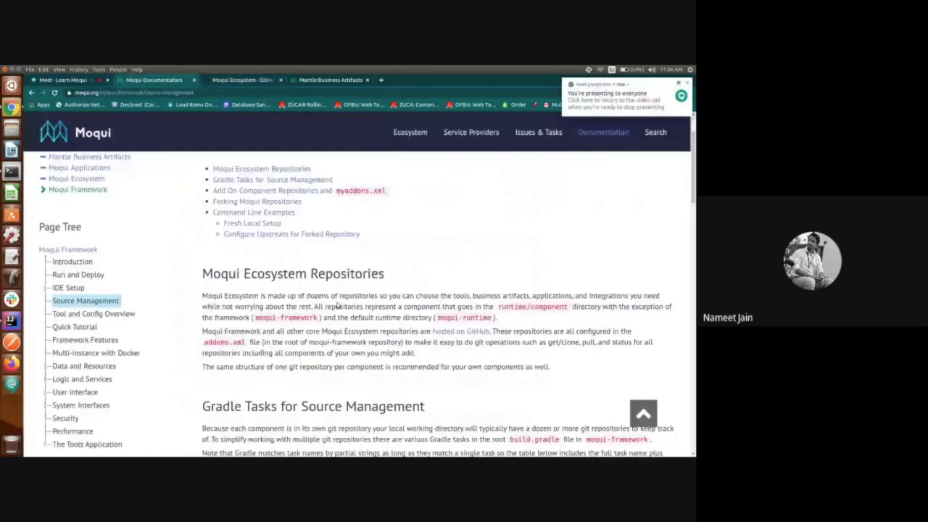
pyautogui.scroll(-3)
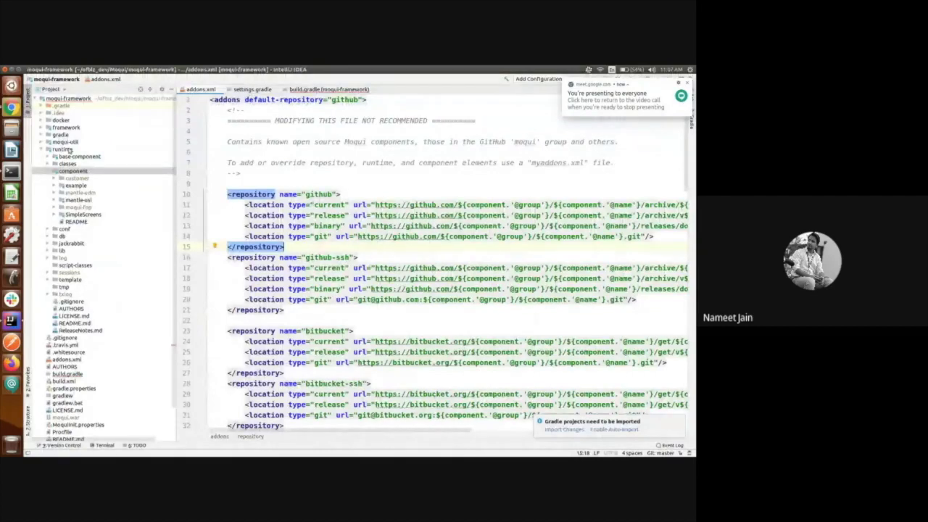
# Walk through addons.xml, highlighting the addons element, the GitHub 'git' URL and the bitbucket repository
pyautogui.click(61, 149)
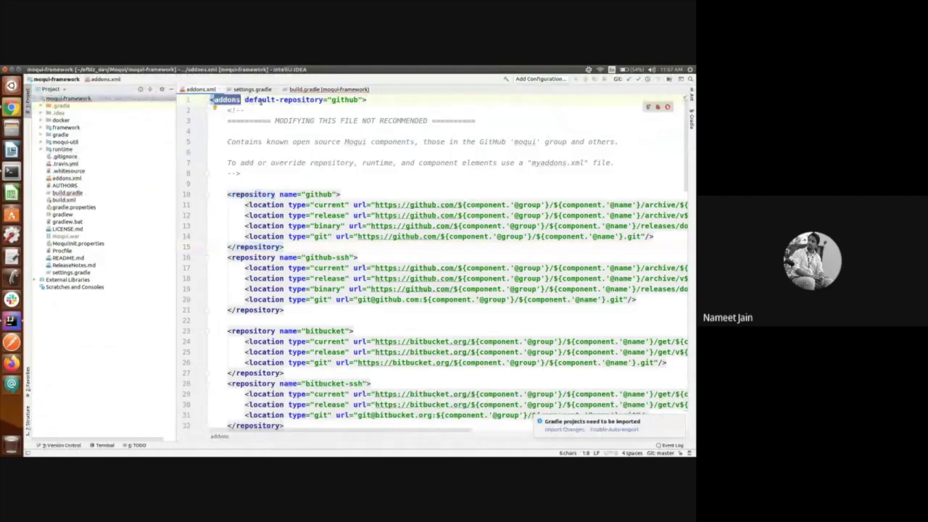
pyautogui.doubleClick(301, 99)
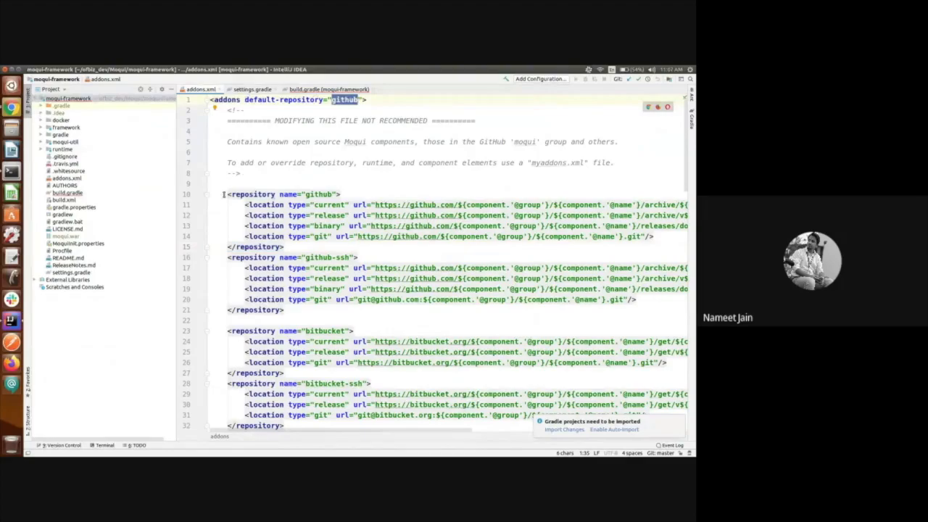
pyautogui.scroll(-3)
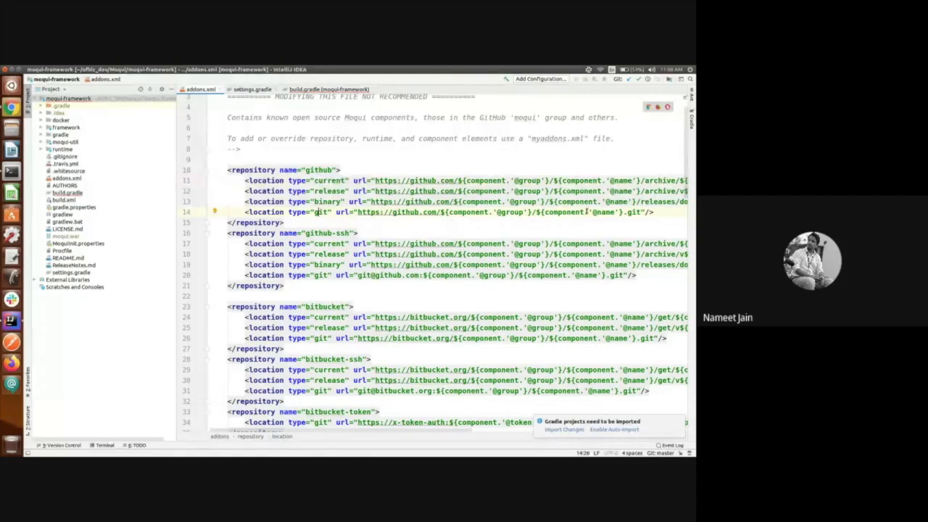
pyautogui.doubleClick(632, 212)
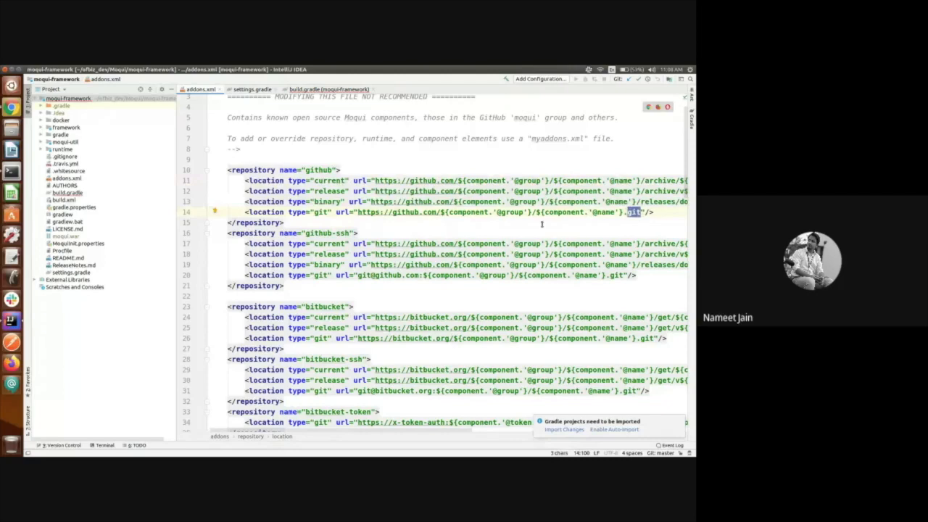
pyautogui.scroll(-3)
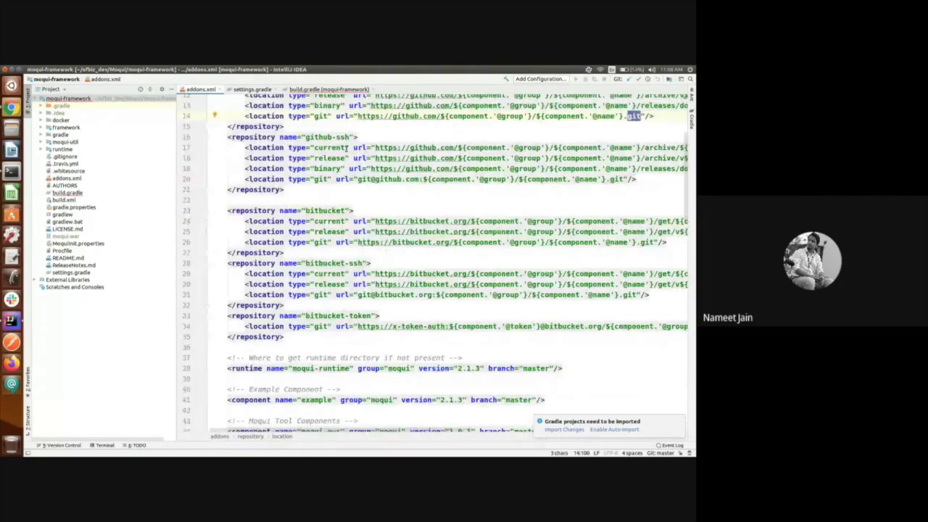
pyautogui.scroll(3)
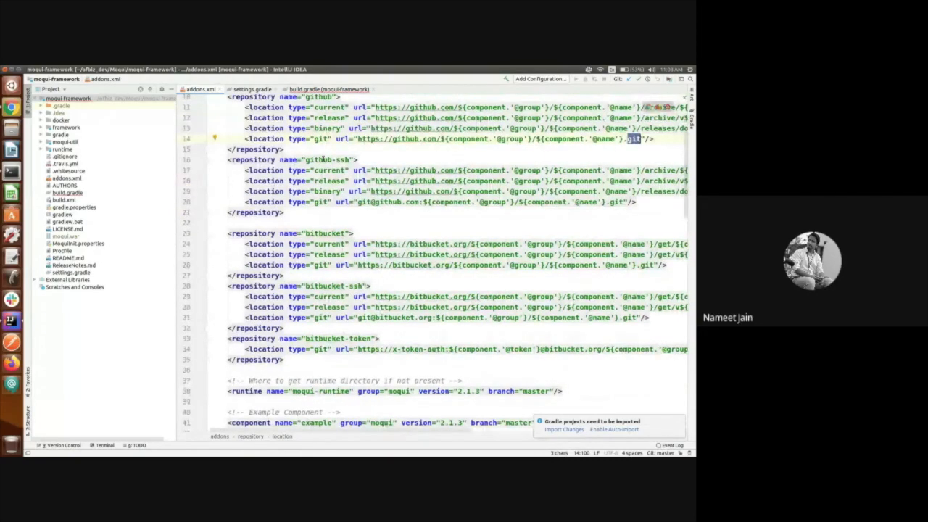
pyautogui.click(321, 232)
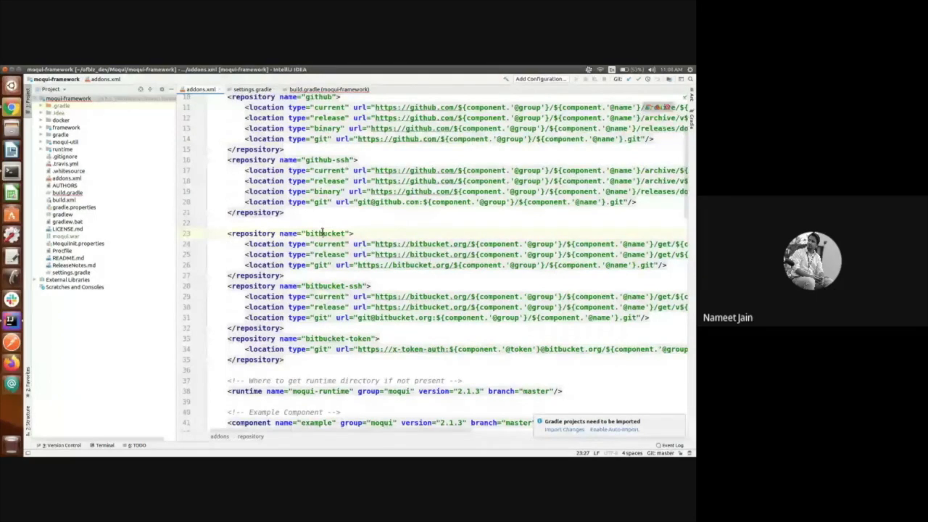
pyautogui.doubleClick(325, 339)
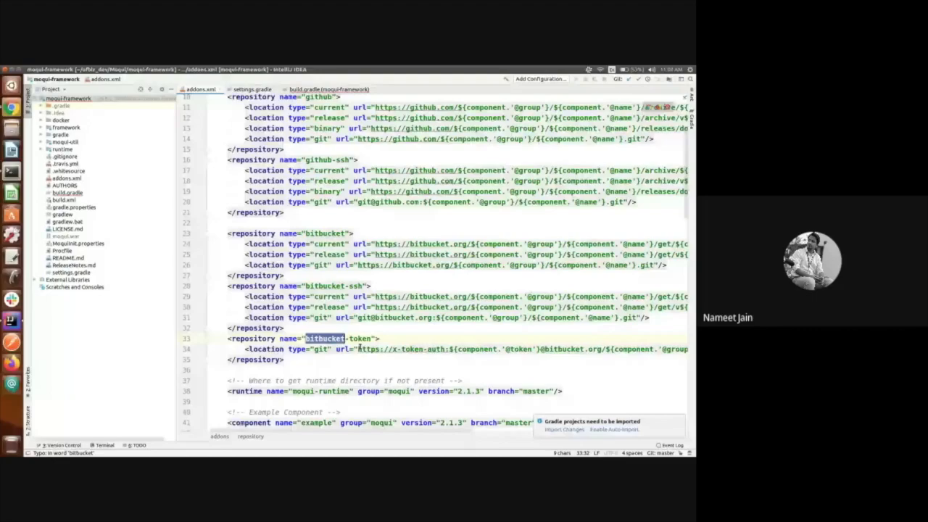
pyautogui.scroll(-3)
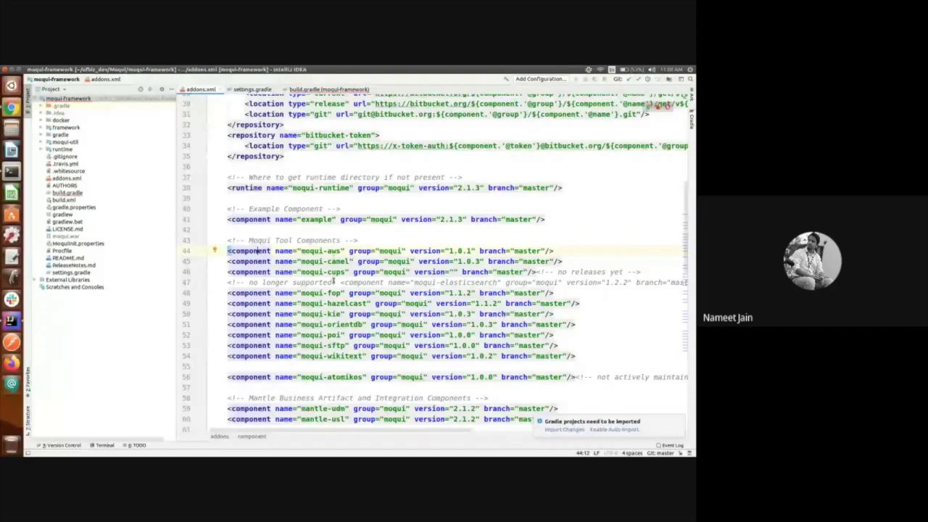
pyautogui.scroll(-3)
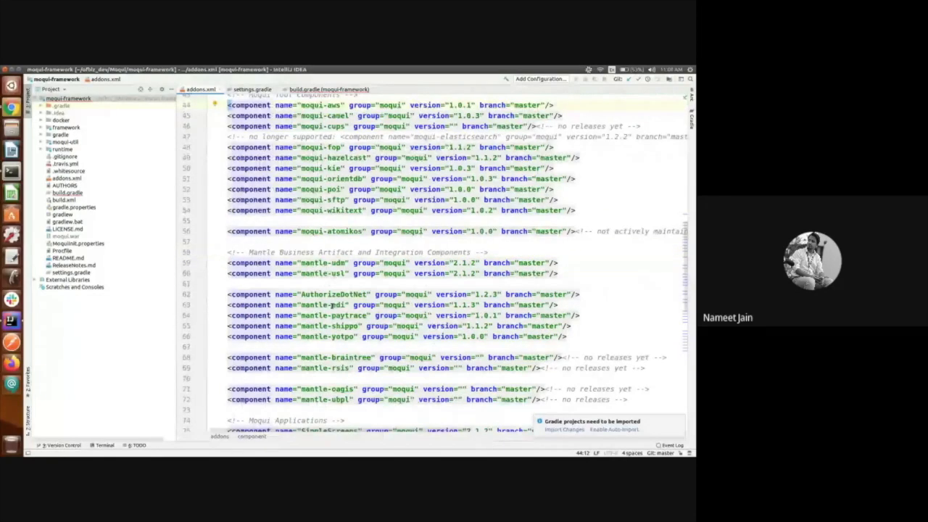
pyautogui.scroll(3)
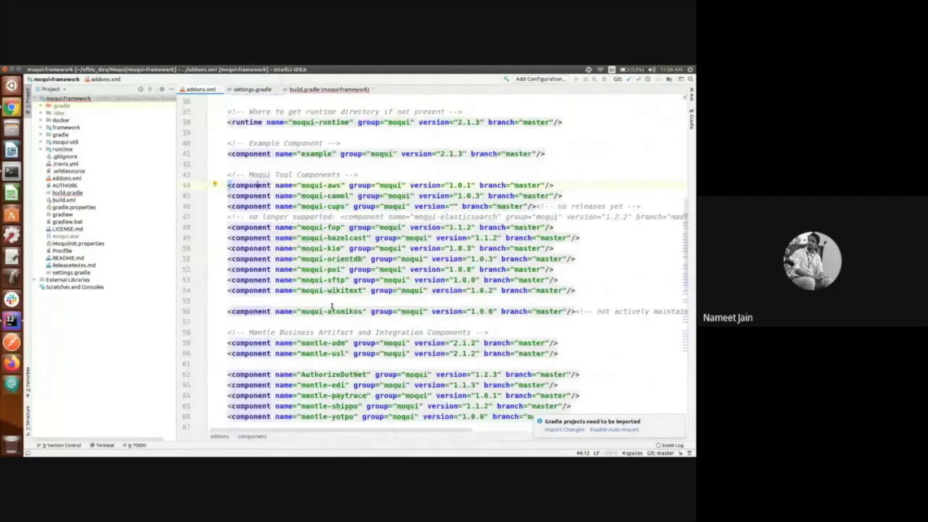
pyautogui.scroll(-3)
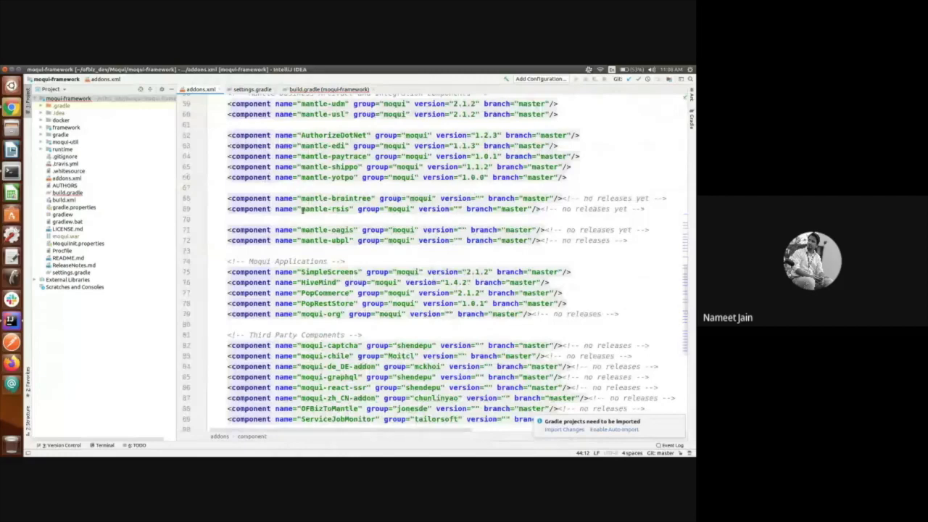
pyautogui.scroll(-3)
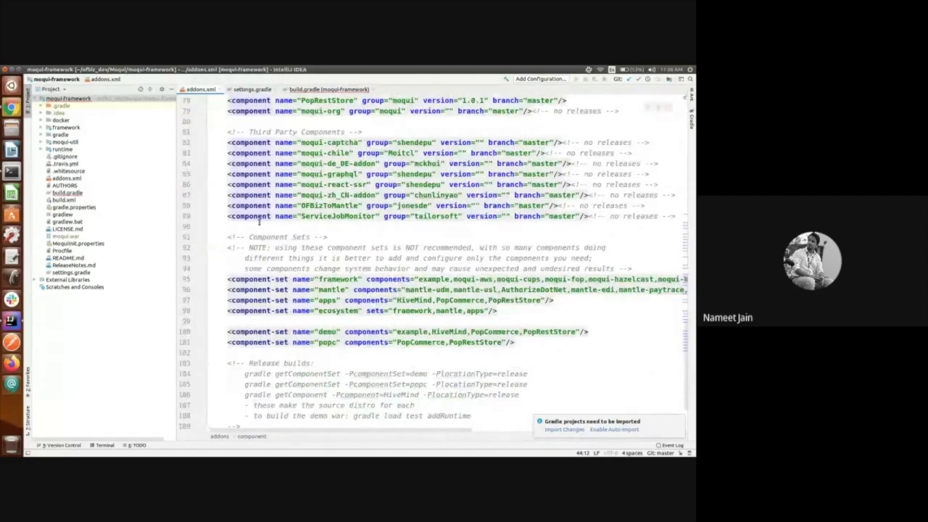
pyautogui.doubleClick(337, 279)
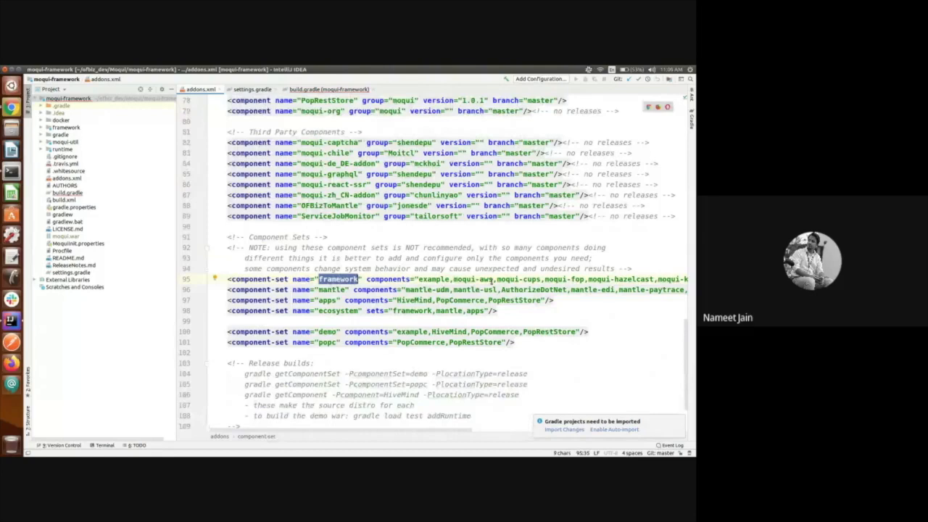
pyautogui.hscroll(3)
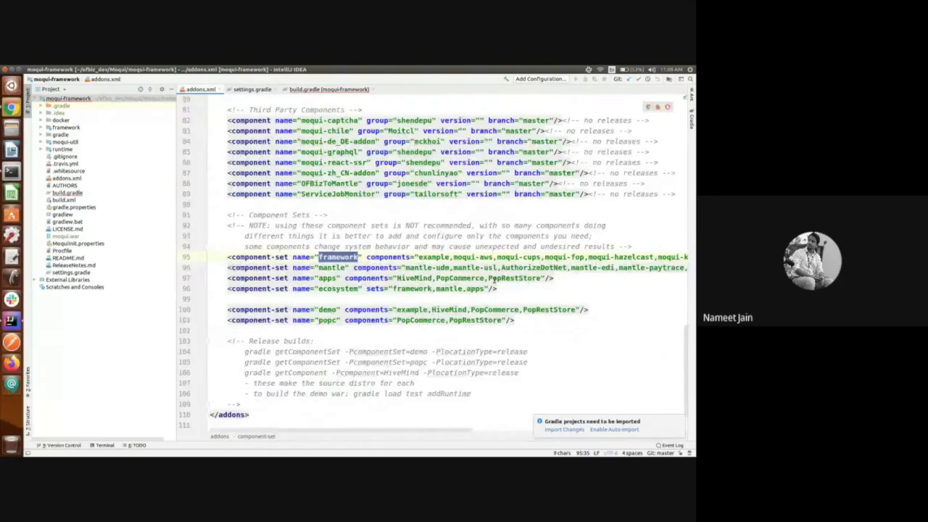
pyautogui.hscroll(3)
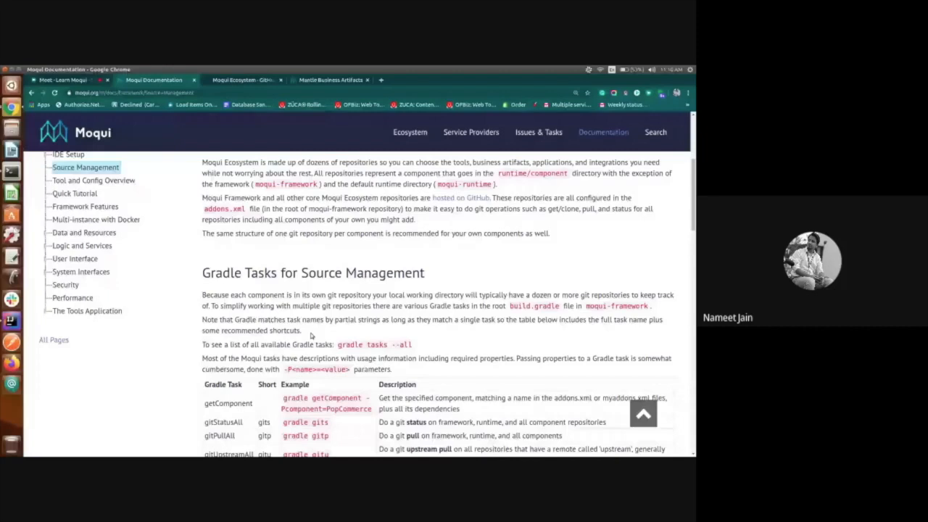
# Right-click on the Source Management documentation page
pyautogui.rightClick(240, 385)
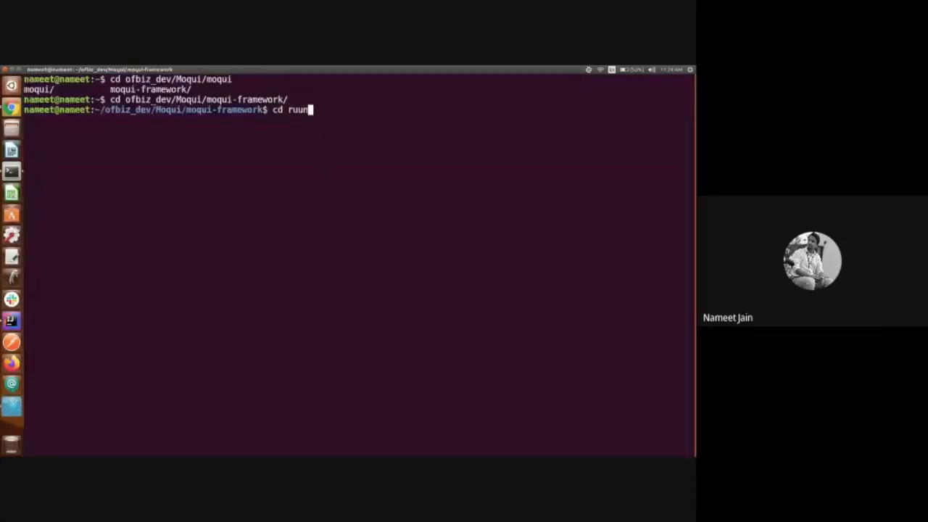
# Change the terminal directory to the runtime/component/PopCommerce component
pyautogui.write('runtime/c')
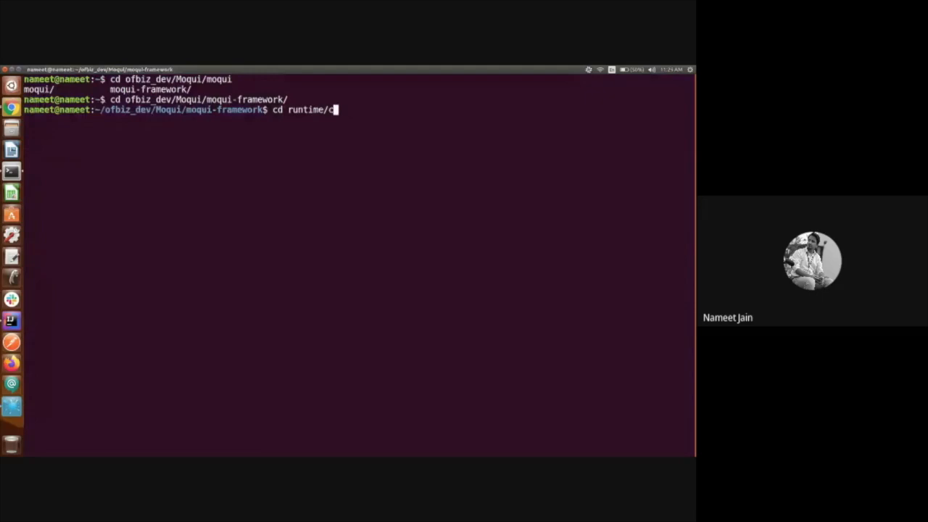
pyautogui.write('om')
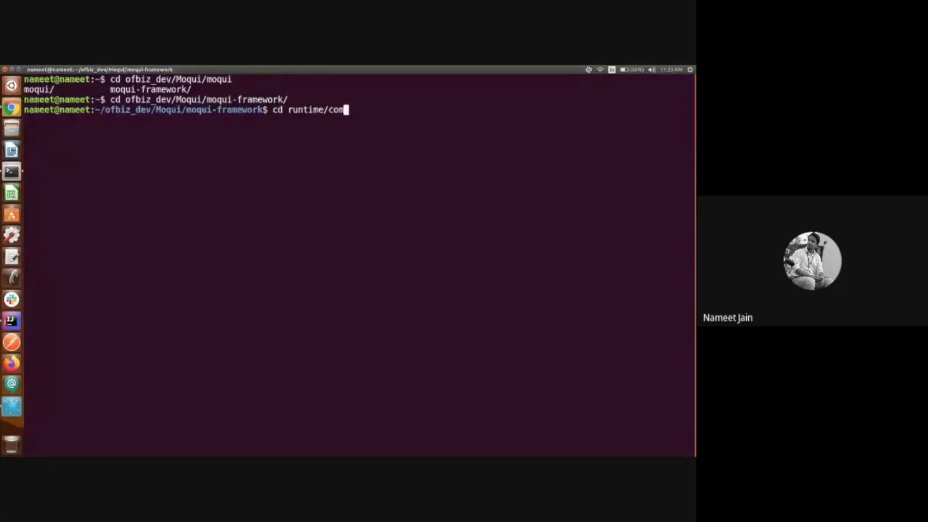
pyautogui.press('Return')
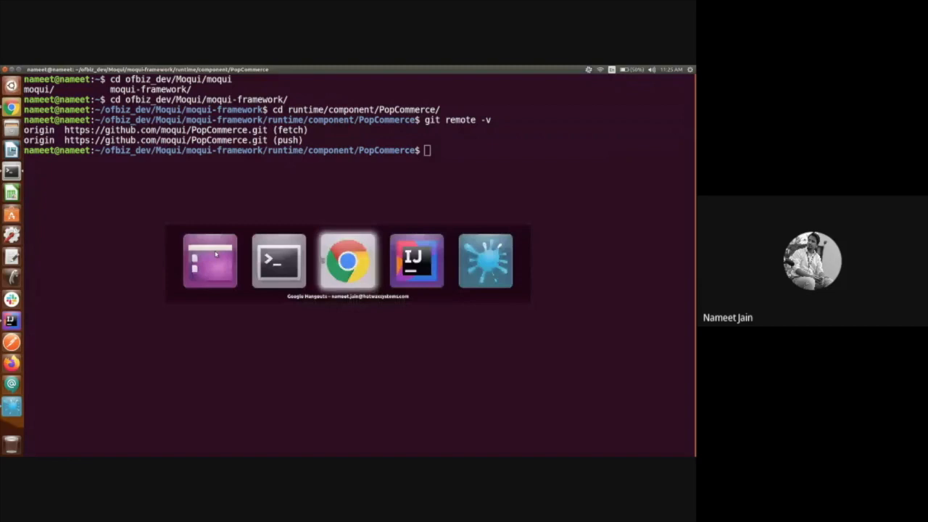
# Add an 'upstream' remote with the PopCommerce GitHub URL and confirm it via git remote -v
pyautogui.click(346, 260)
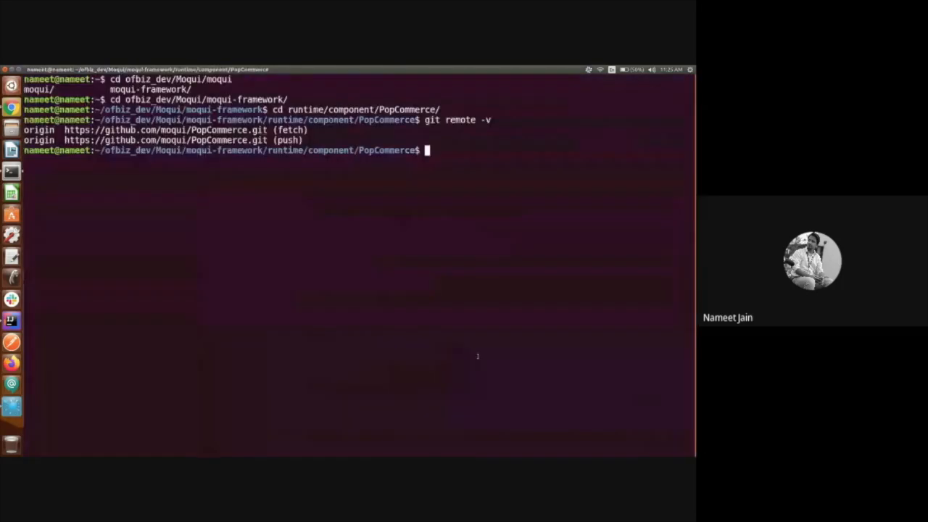
pyautogui.write('git remote add upstream https')
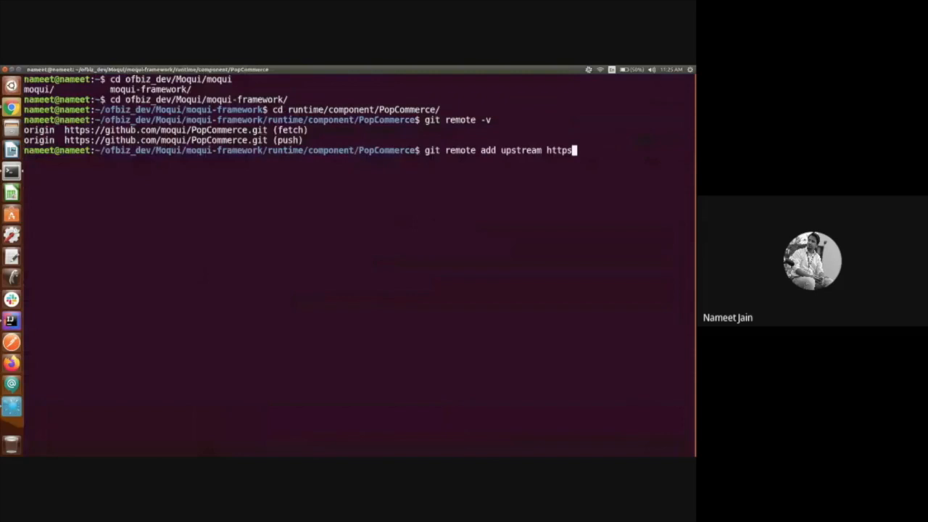
pyautogui.press('BackSpace')
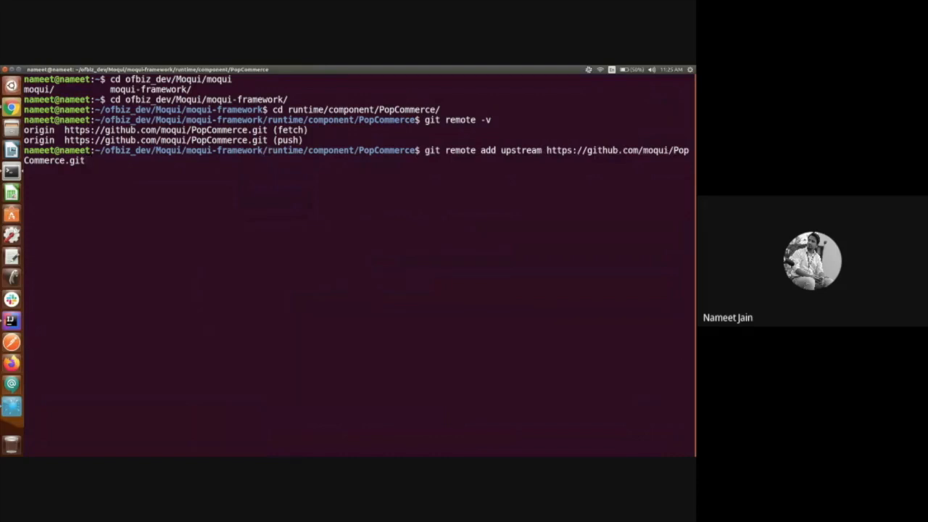
pyautogui.press('Return')
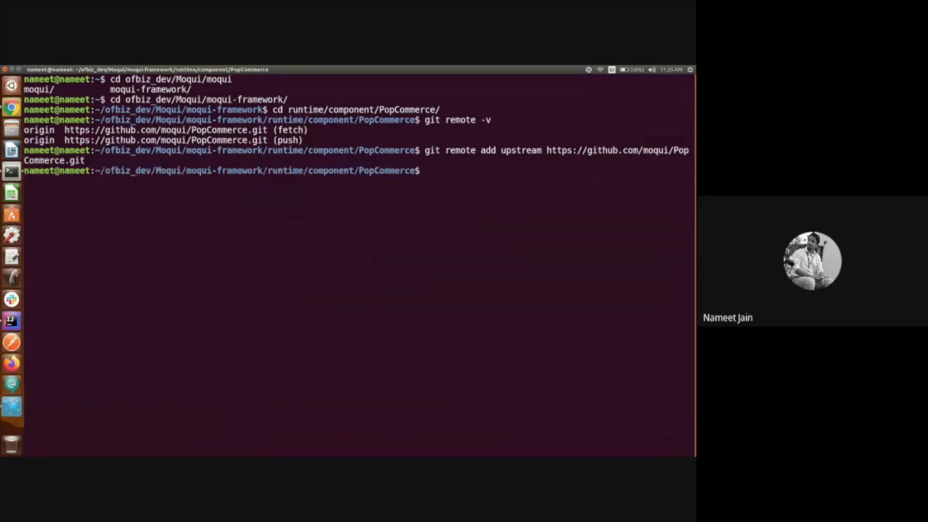
pyautogui.write('git remote -v')
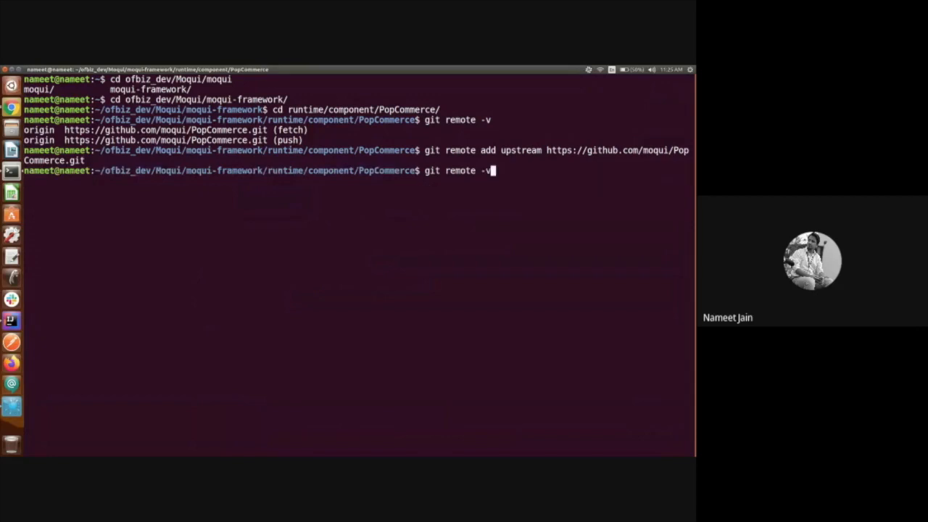
pyautogui.press('Return')
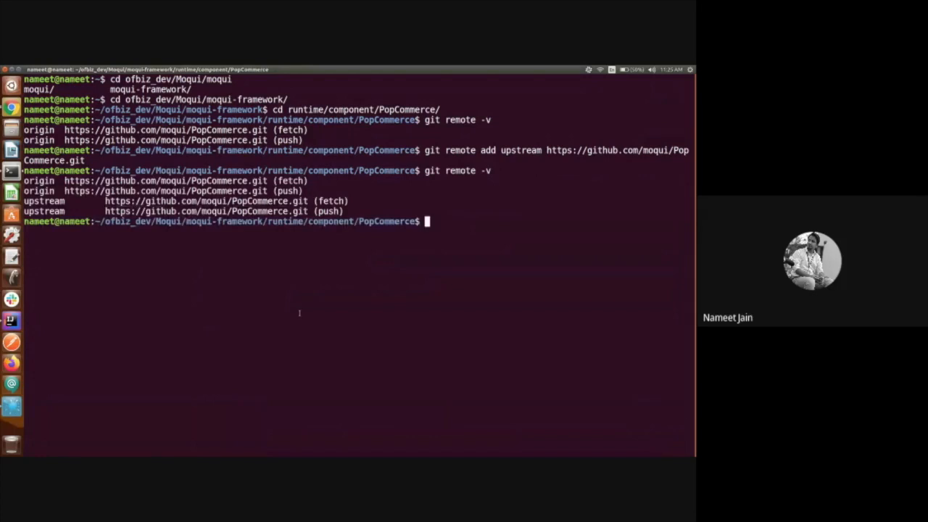
pyautogui.moveTo(314, 289)
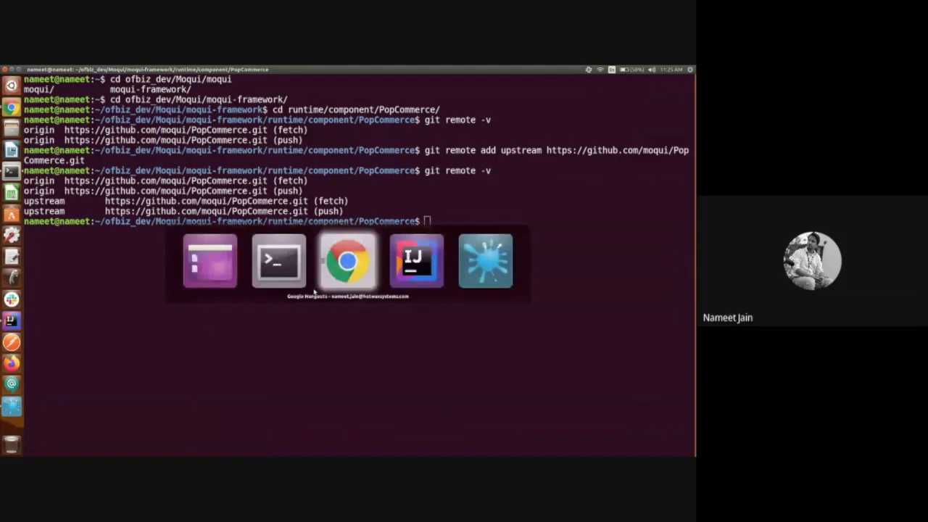
pyautogui.click(346, 260)
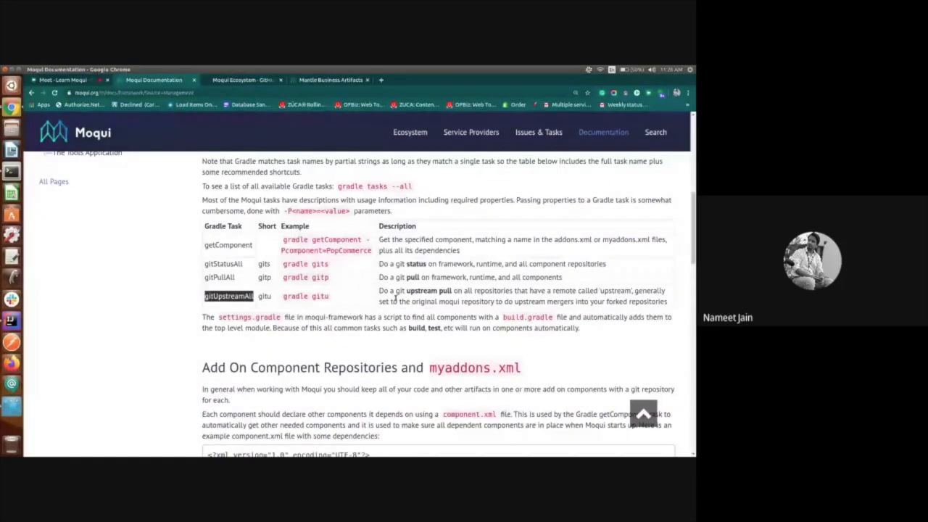
pyautogui.moveTo(511, 312)
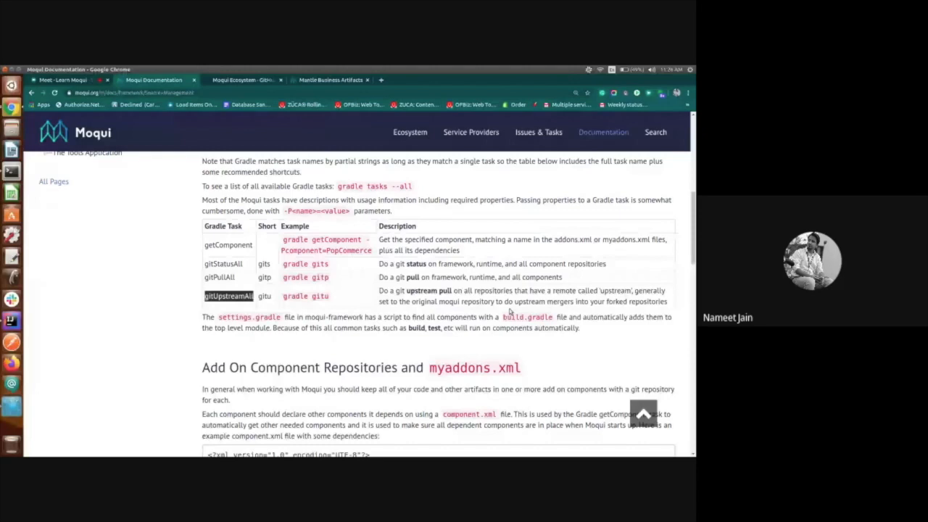
# Scroll the Moqui documentation back up to the Source Management section
pyautogui.scroll(3)
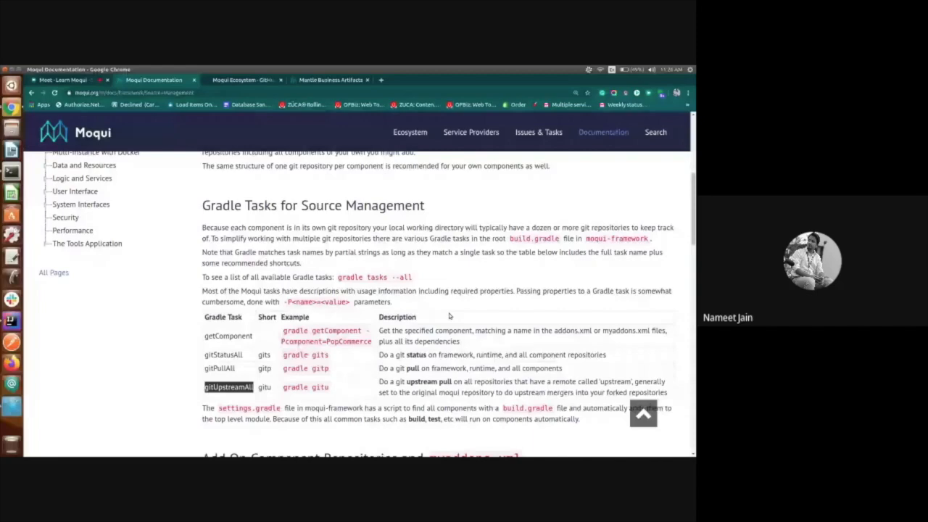
pyautogui.scroll(3)
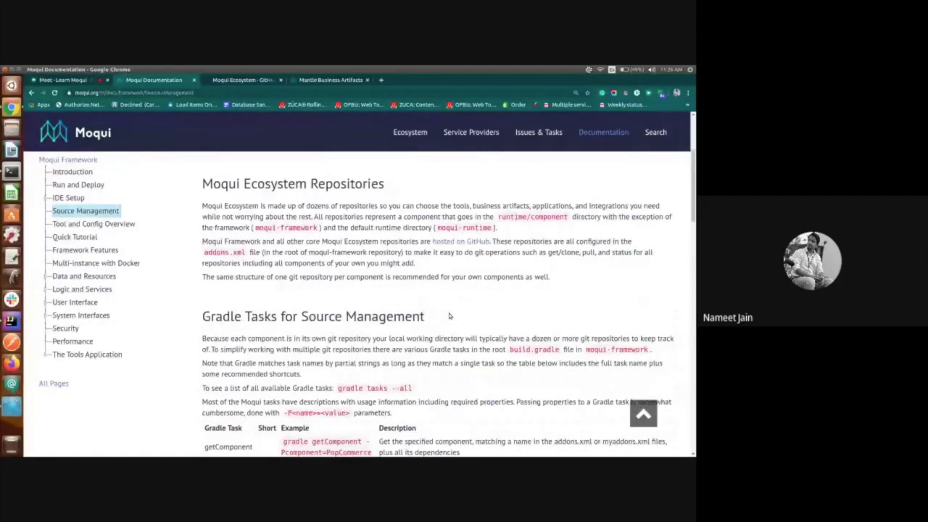
pyautogui.scroll(3)
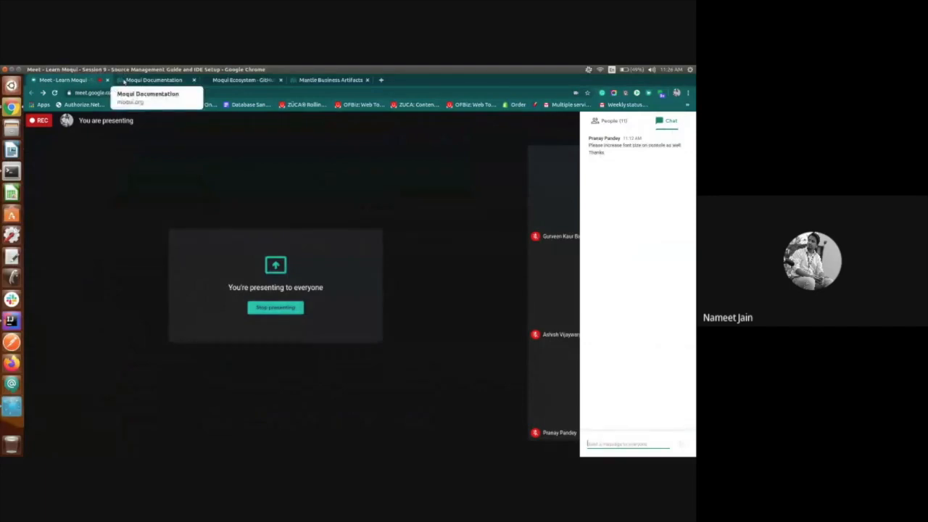
# Return to the Moqui Documentation tab, which loads the IDE Setup page
pyautogui.click(152, 80)
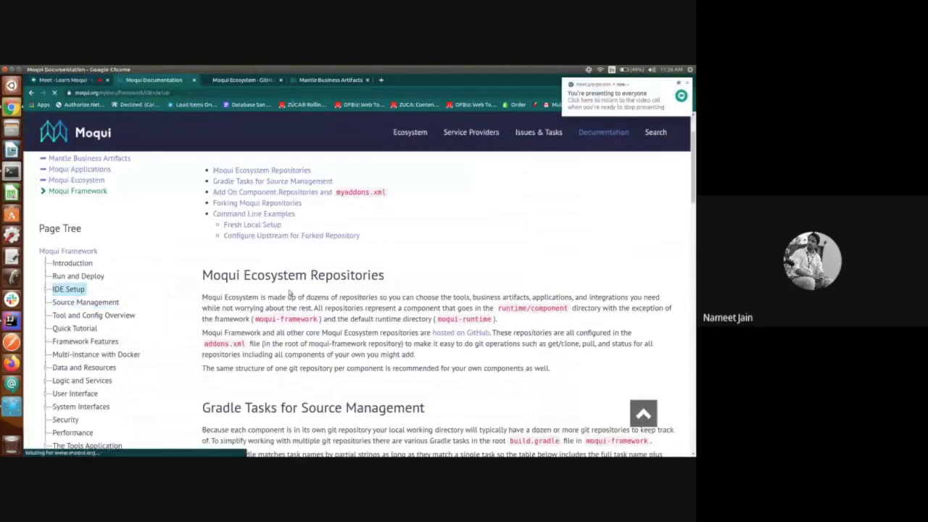
# Open the IntelliJ IDEA Setup page under IDE Setup and skim Create Project from Gradle Files
pyautogui.click(68, 289)
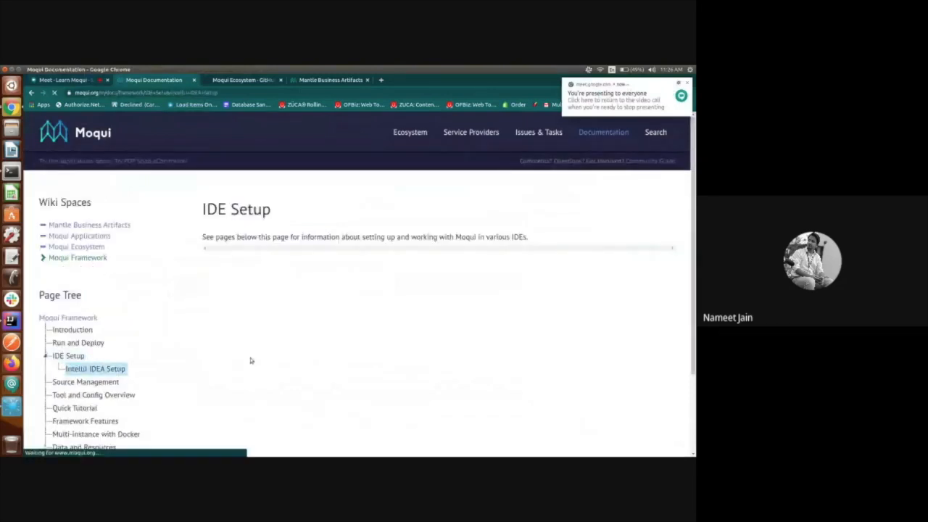
pyautogui.click(95, 368)
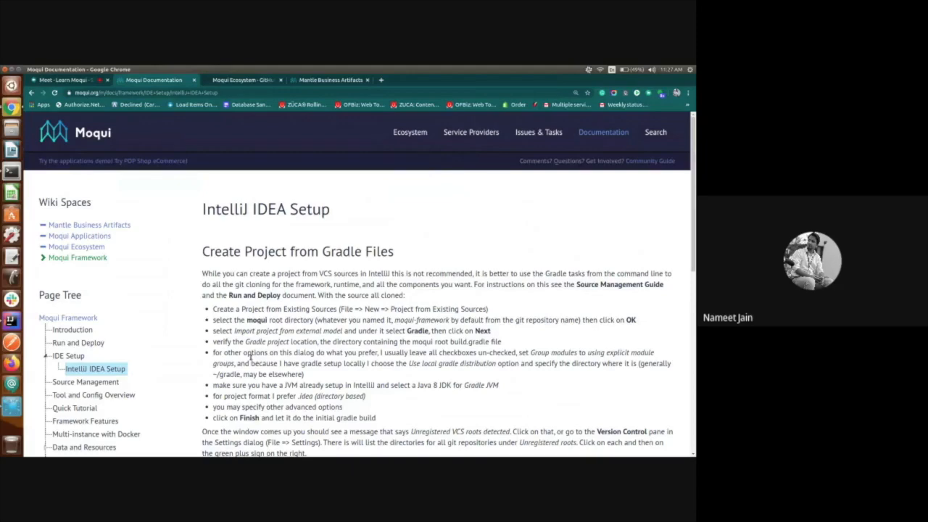
pyautogui.scroll(-3)
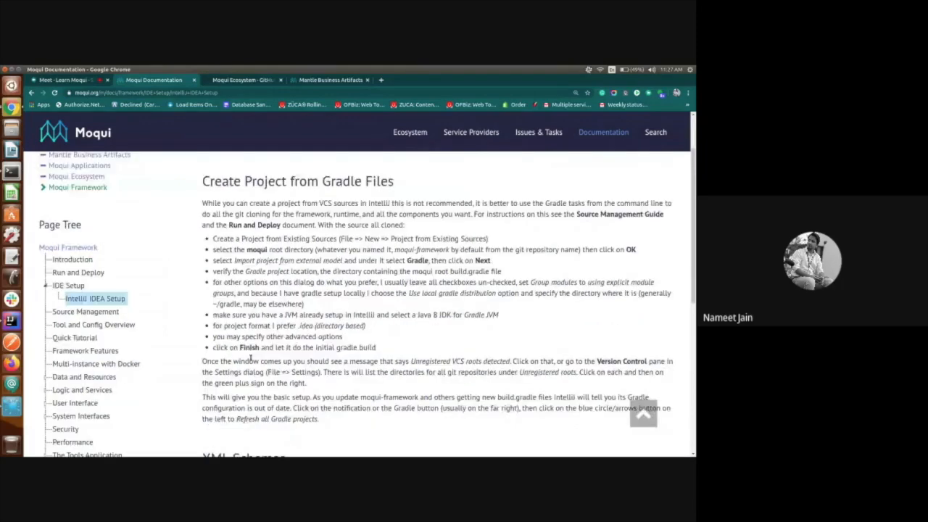
pyautogui.scroll(3)
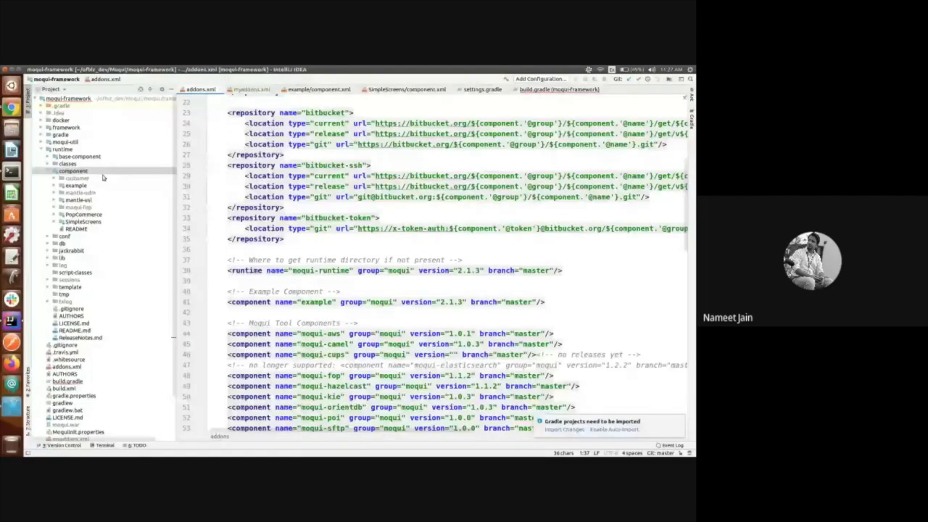
# Collapse the moqui-framework project tree and open the File > New submenu
pyautogui.click(57, 98)
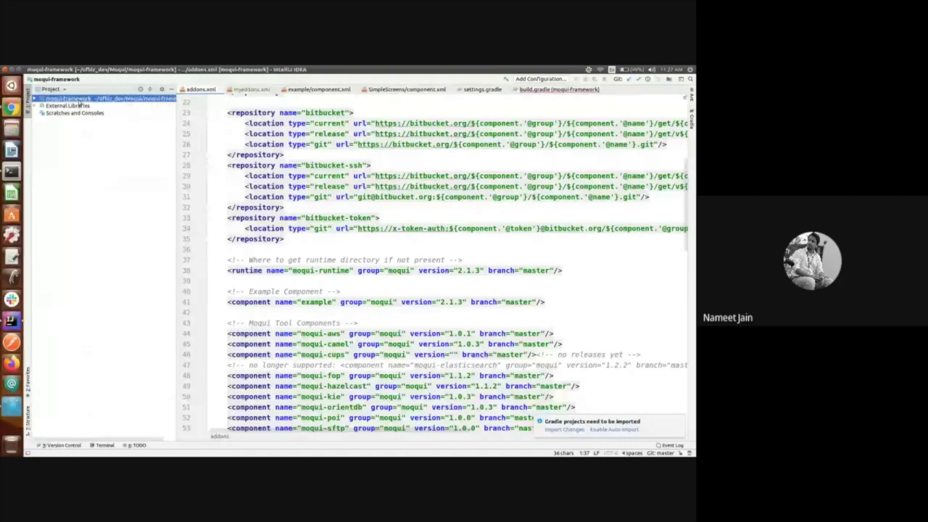
pyautogui.scroll(3)
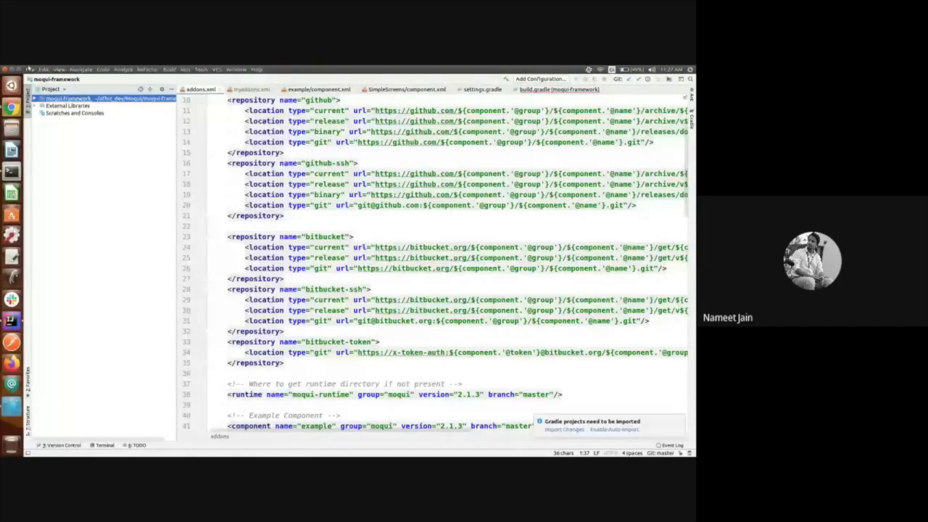
pyautogui.click(43, 69)
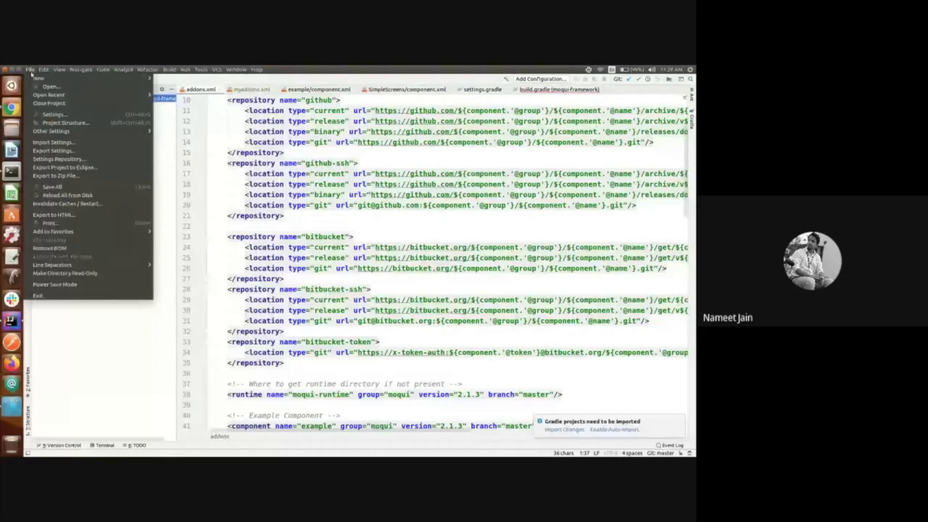
pyautogui.click(38, 78)
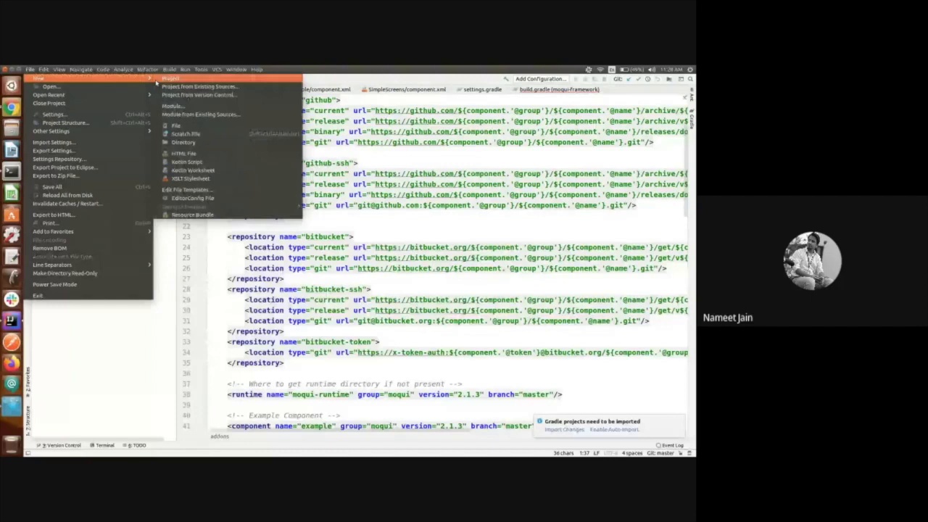
pyautogui.moveTo(200, 87)
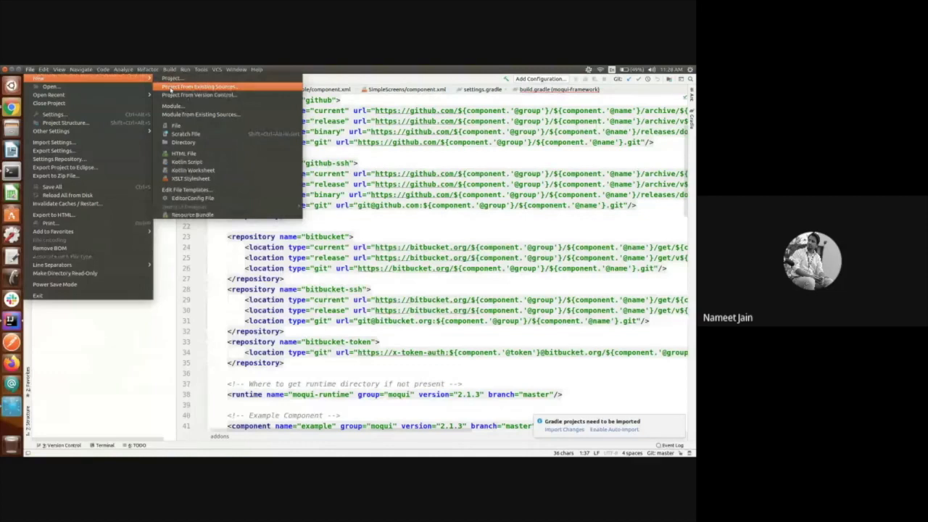
# Import a project from existing sources, selecting the moqui folder
pyautogui.click(198, 86)
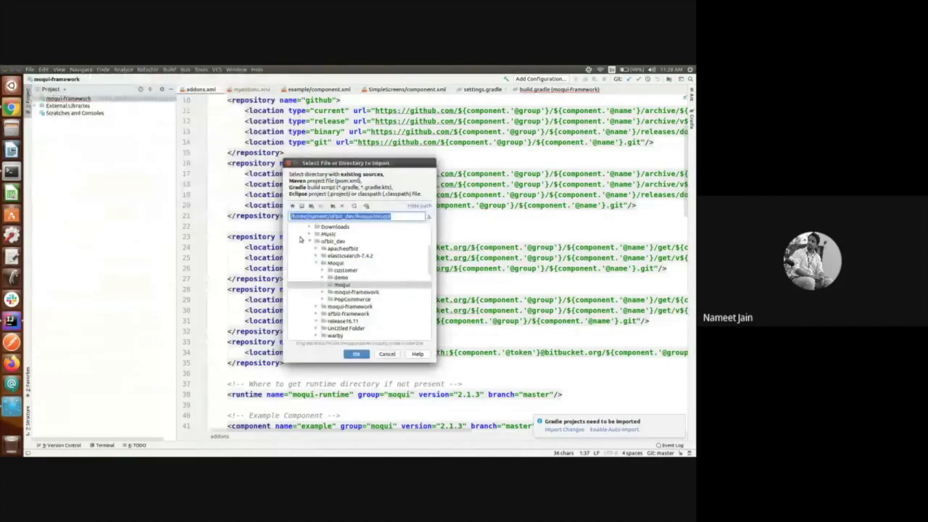
pyautogui.moveTo(353, 234)
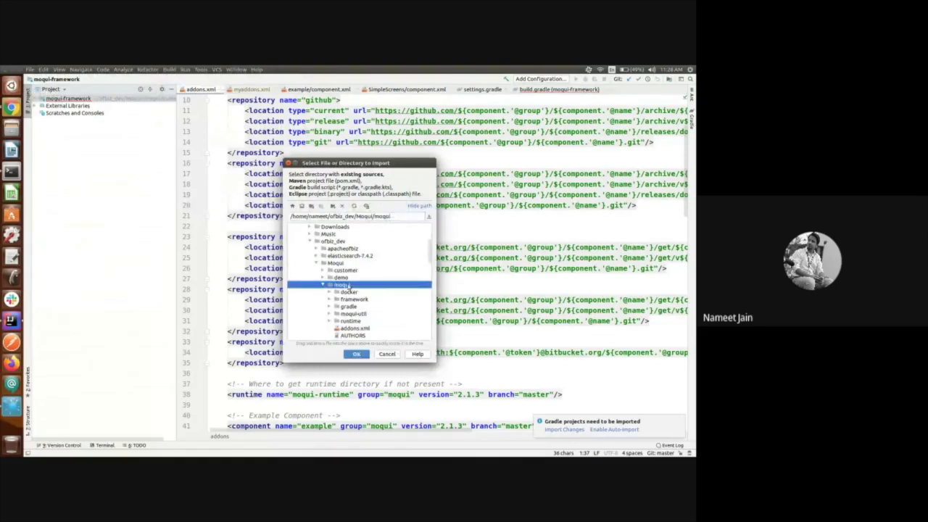
pyautogui.click(324, 284)
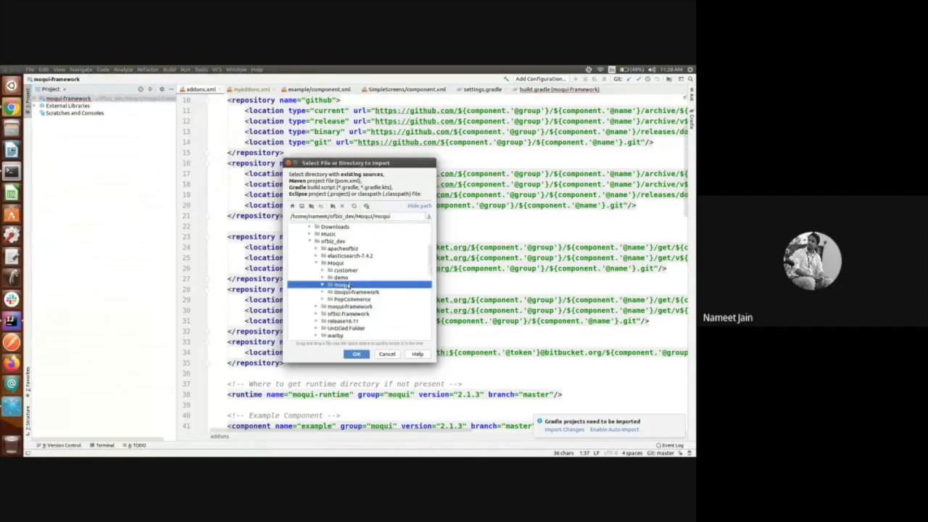
pyautogui.click(323, 284)
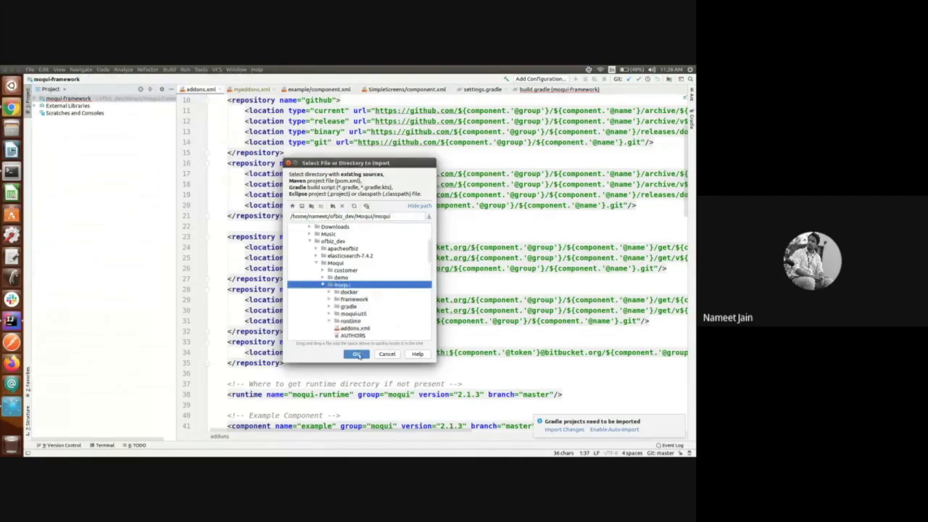
pyautogui.click(357, 354)
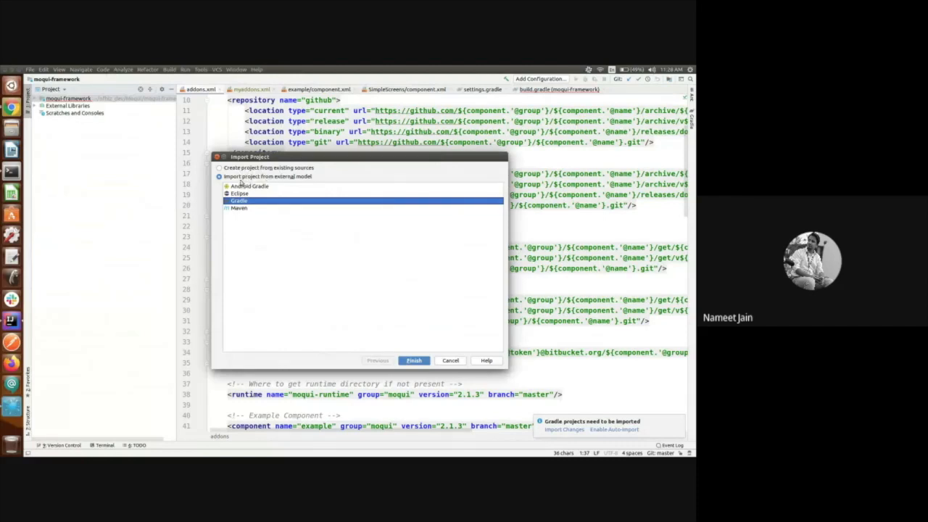
pyautogui.moveTo(271, 184)
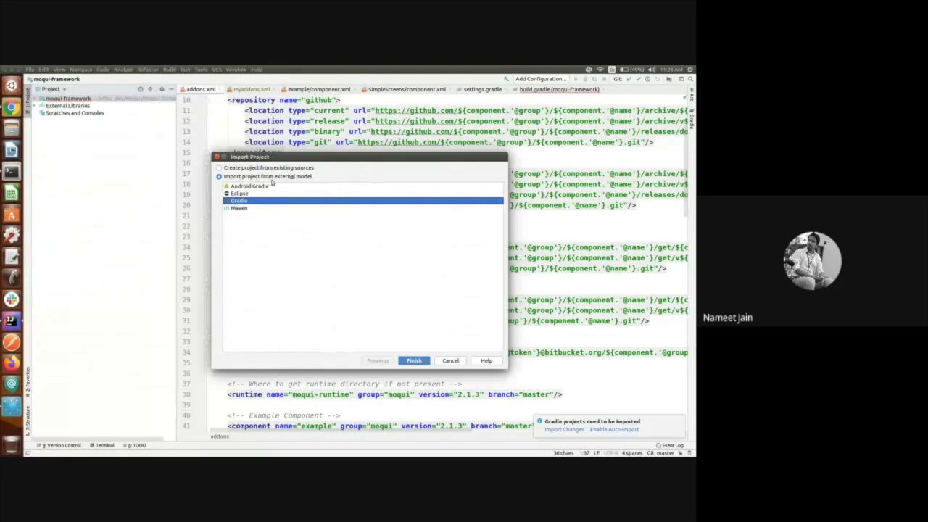
pyautogui.moveTo(282, 183)
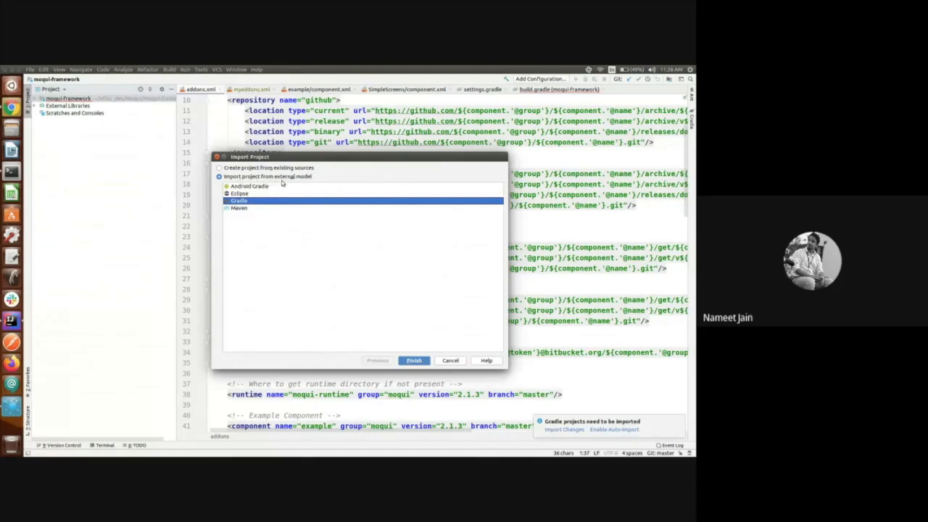
pyautogui.moveTo(255, 206)
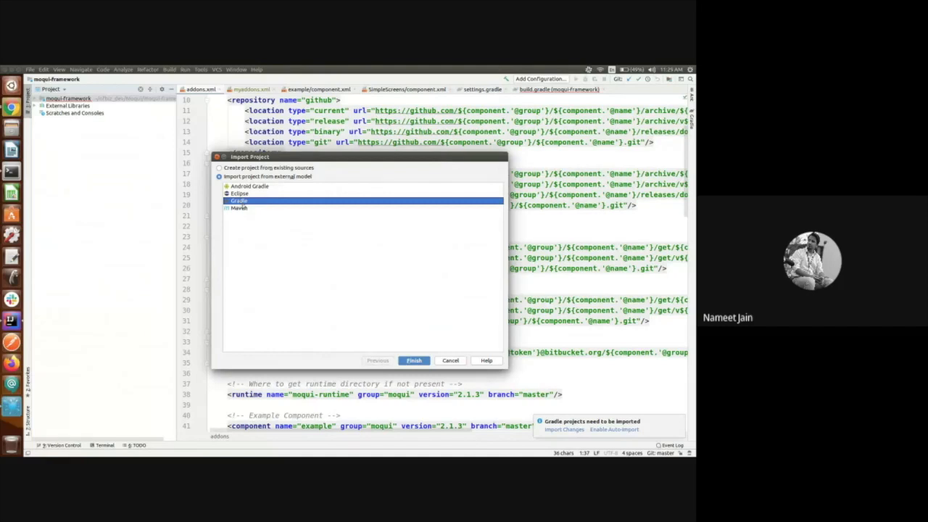
pyautogui.moveTo(413, 338)
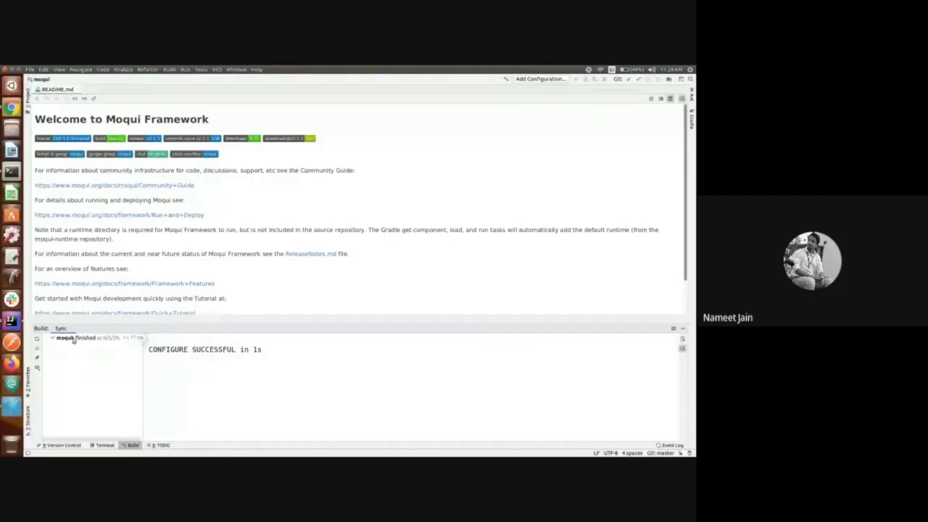
pyautogui.moveTo(282, 247)
pyautogui.write('bui')
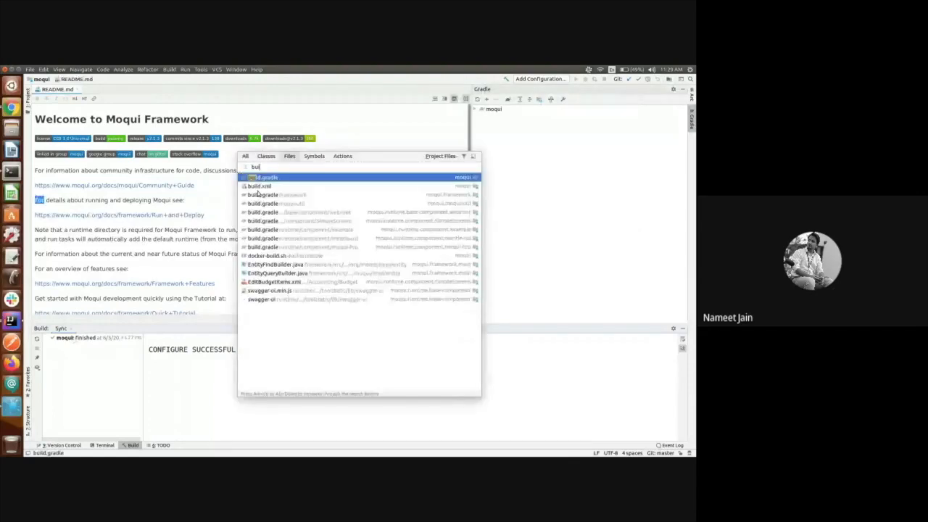
# Open the root build.gradle from the search results and scroll through it
pyautogui.click(265, 177)
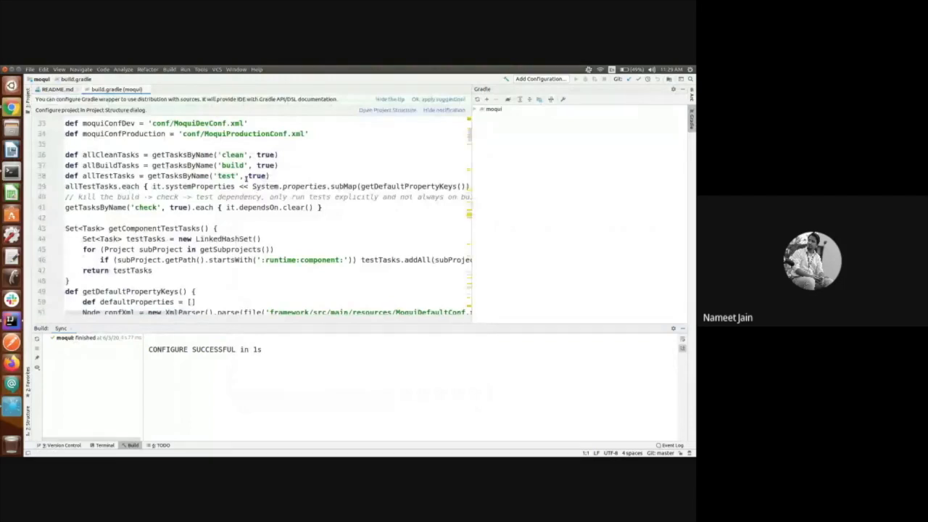
pyautogui.scroll(-3)
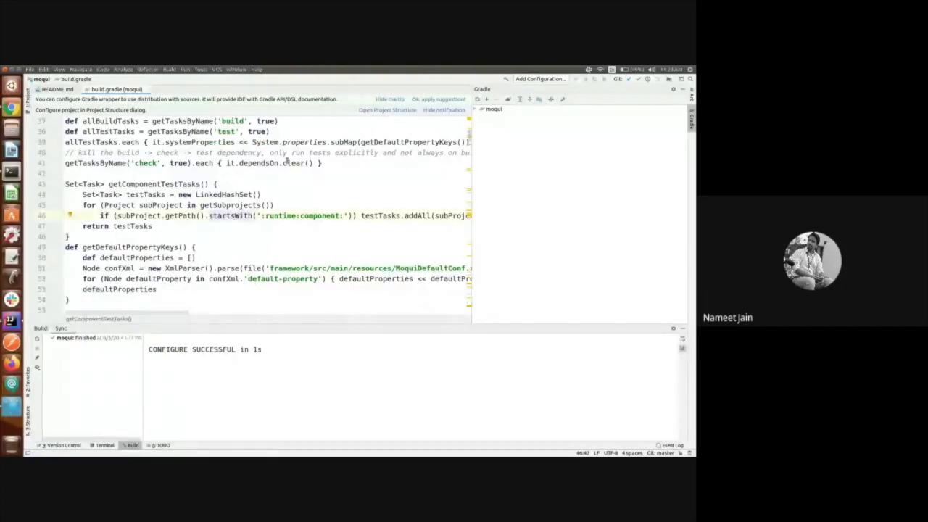
pyautogui.moveTo(171, 117)
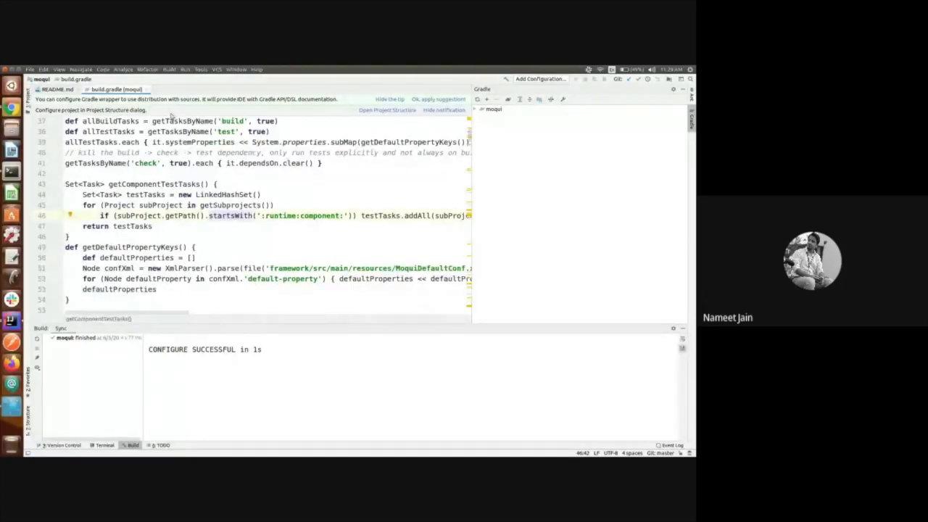
pyautogui.moveTo(573, 184)
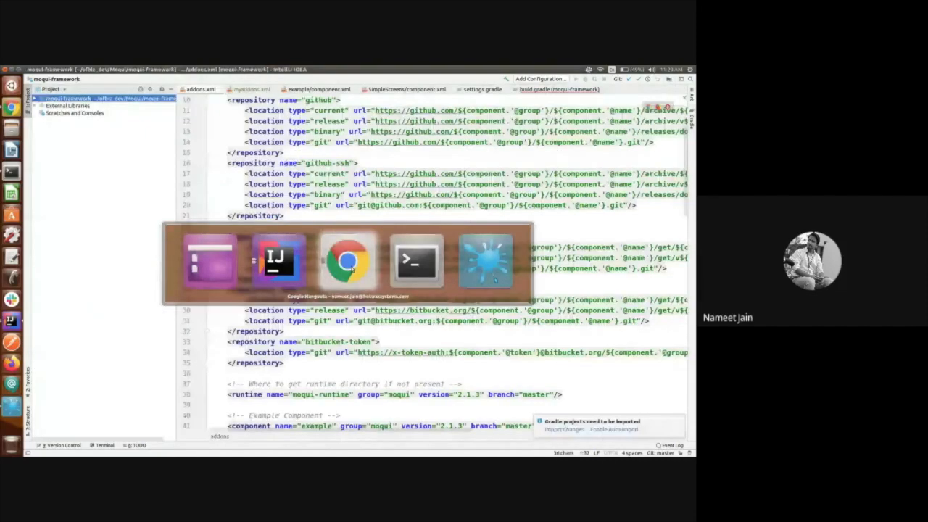
# Switch to Chrome and scroll the IntelliJ IDEA Setup page toward the XML Schemas section
pyautogui.click(346, 259)
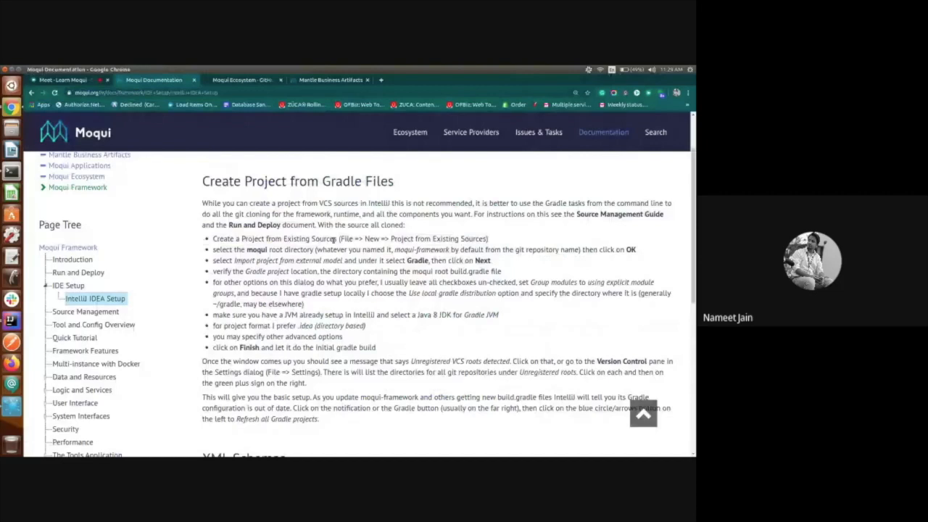
pyautogui.scroll(-3)
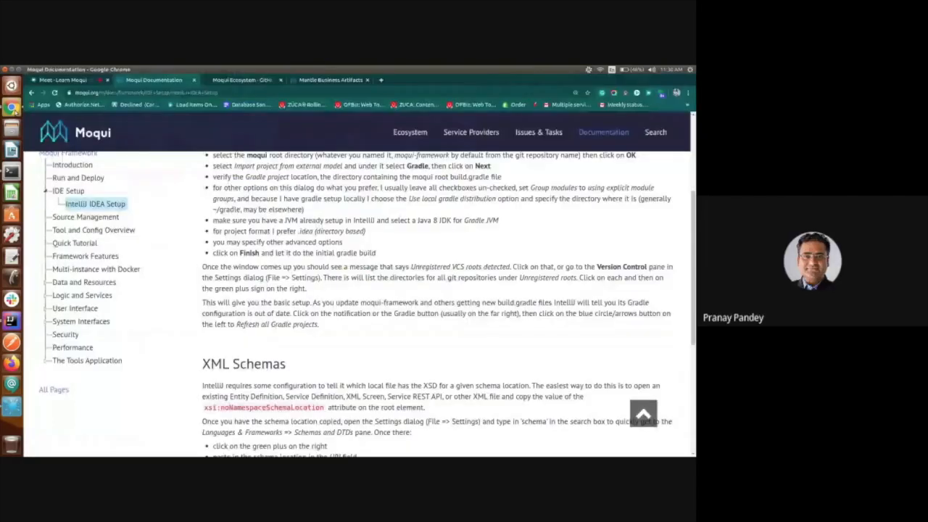
pyautogui.scroll(3)
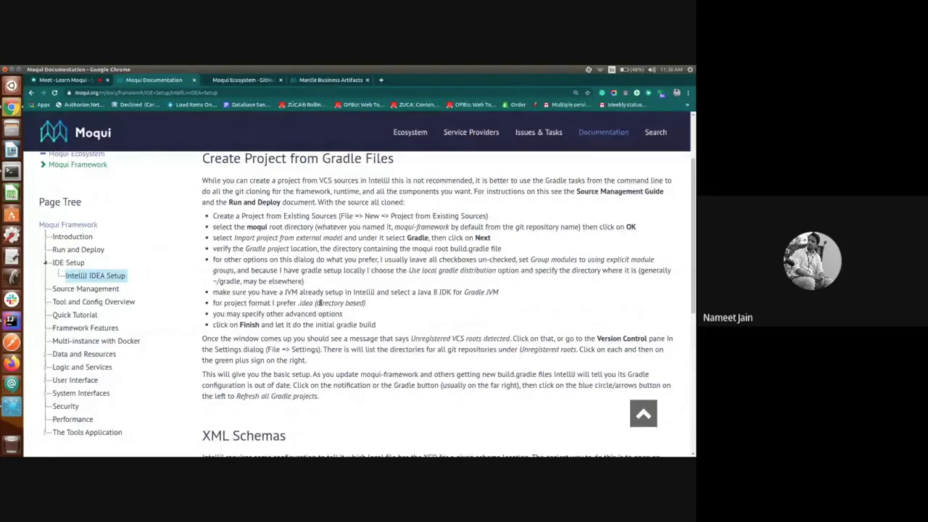
pyautogui.scroll(3)
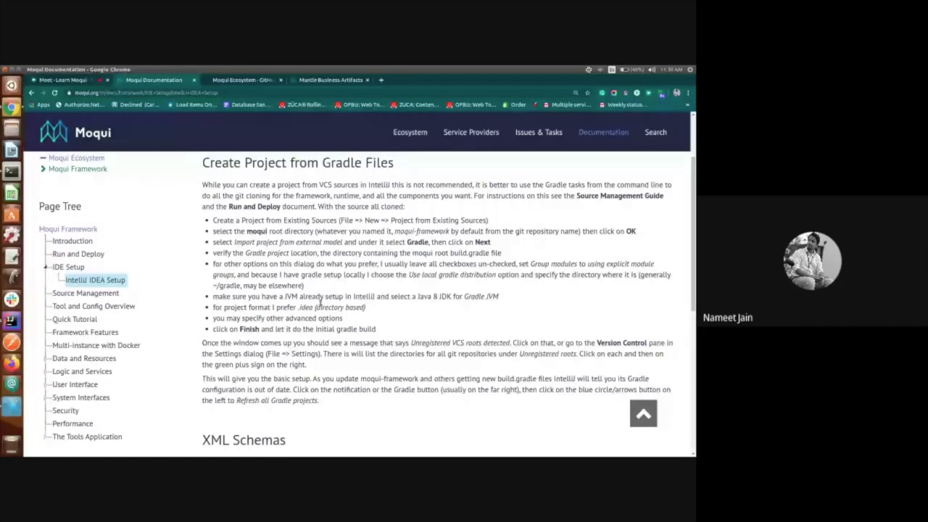
pyautogui.scroll(-3)
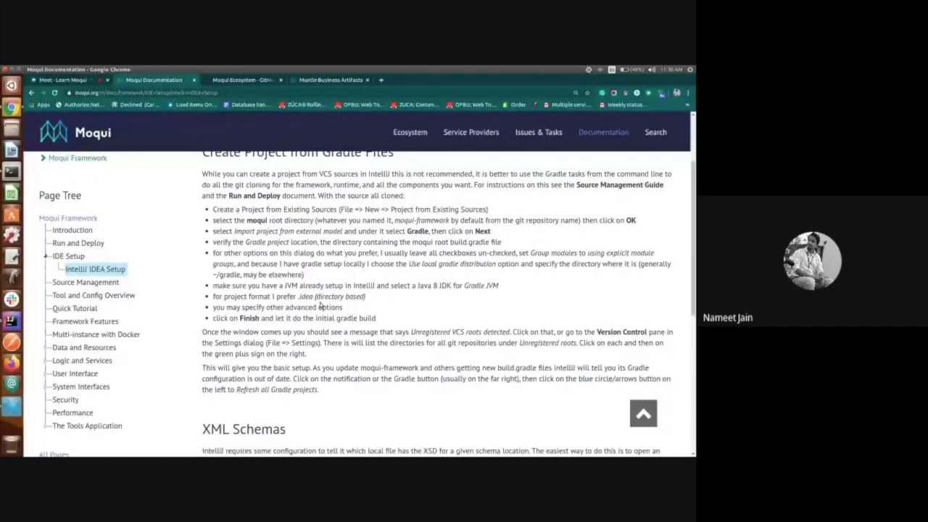
pyautogui.scroll(-3)
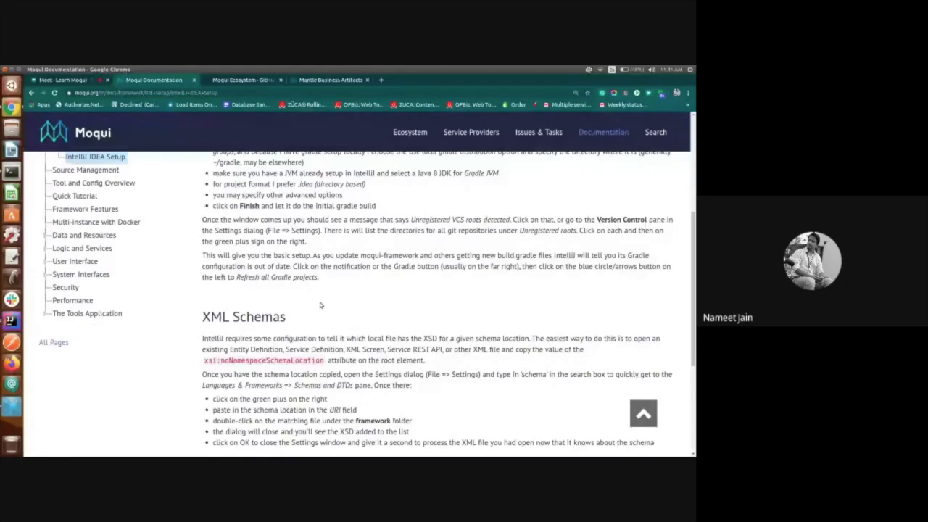
pyautogui.scroll(-3)
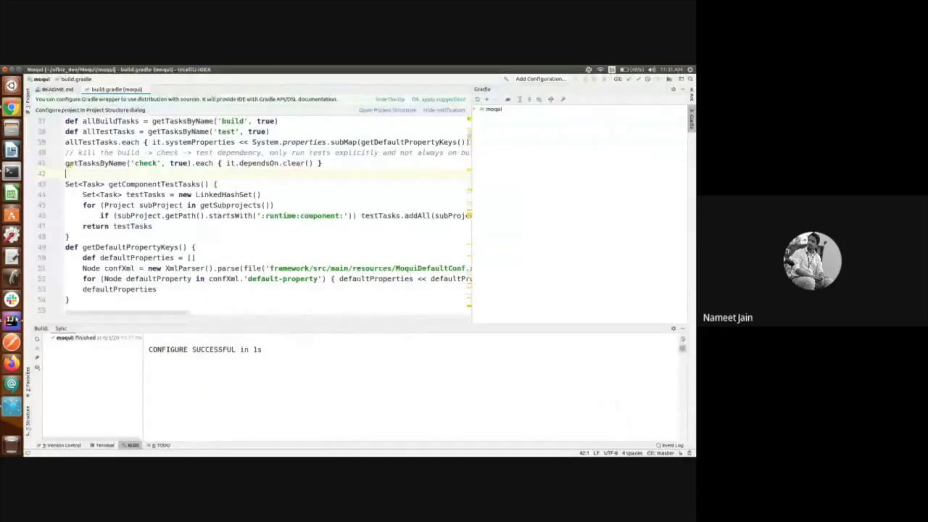
# Open the File menu to reach Settings
pyautogui.click(31, 69)
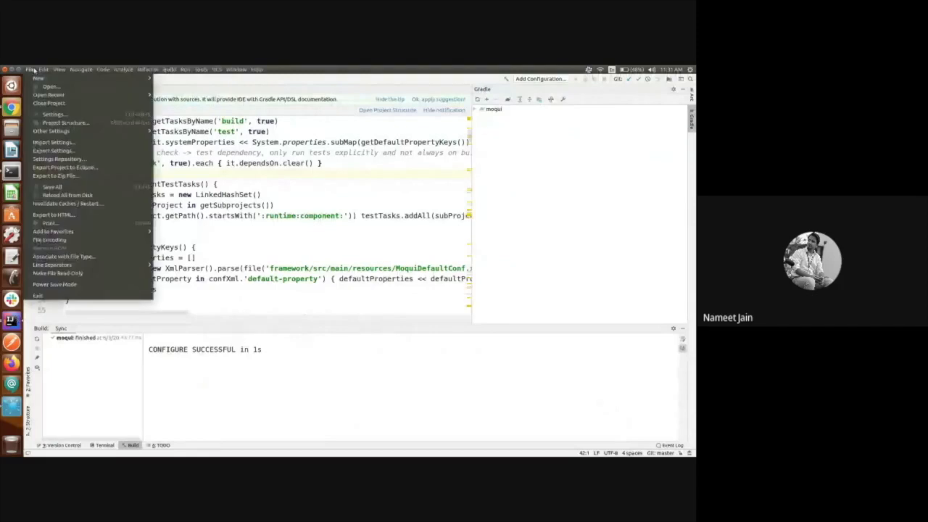
pyautogui.moveTo(49, 94)
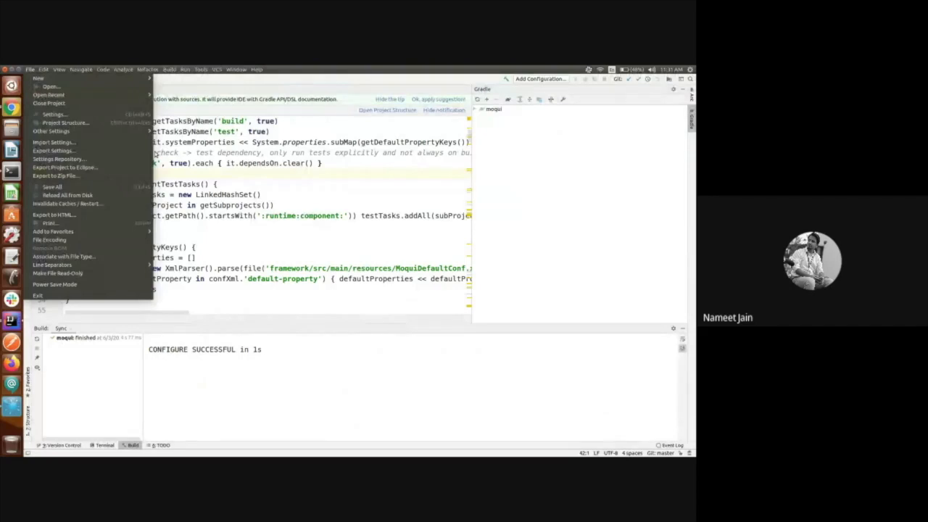
pyautogui.moveTo(52, 151)
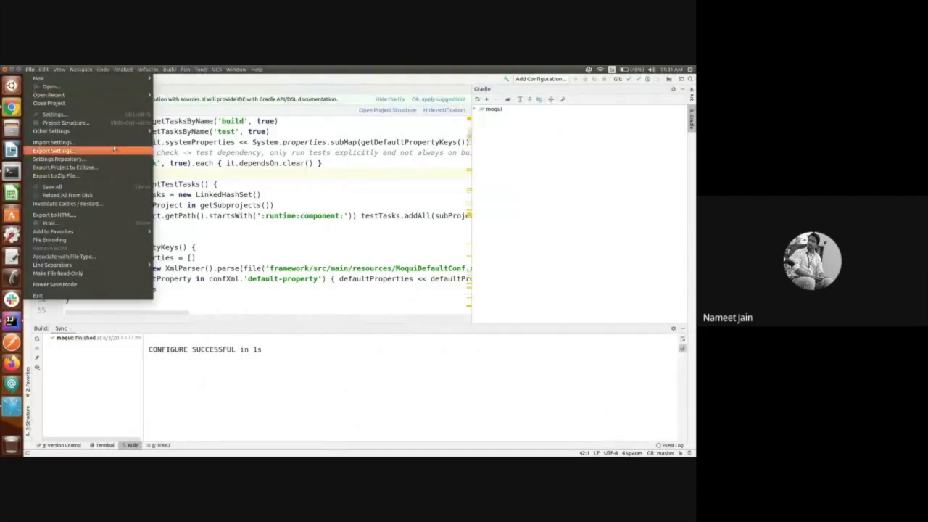
pyautogui.moveTo(52, 141)
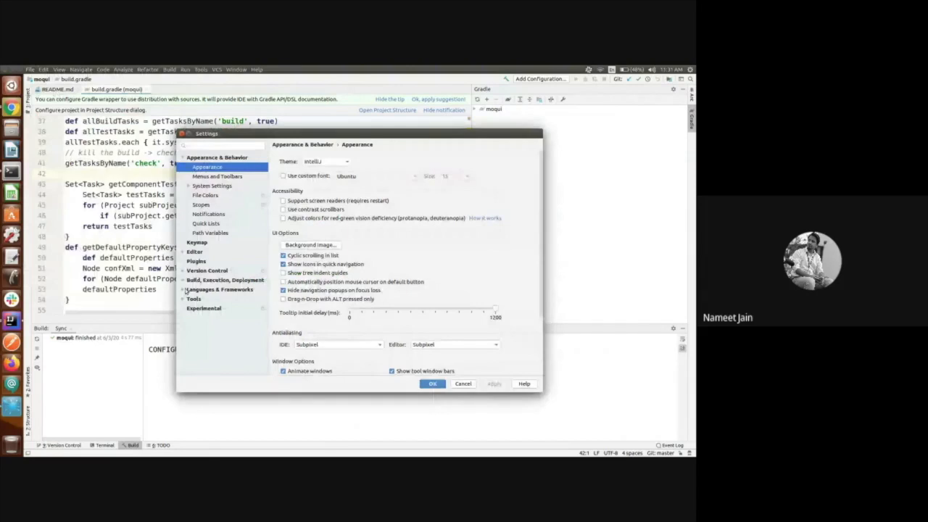
# Expand Languages & Frameworks and select the Schemas and DTDs page
pyautogui.click(220, 289)
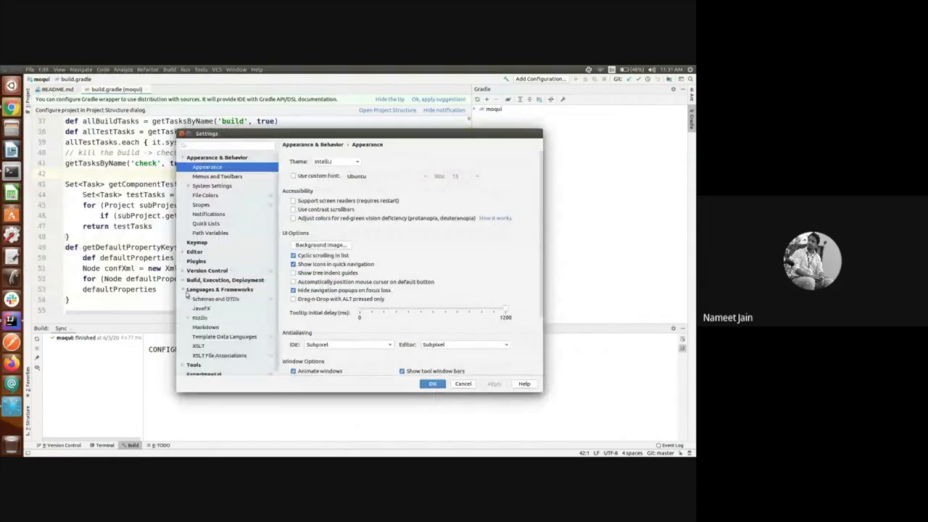
pyautogui.click(215, 298)
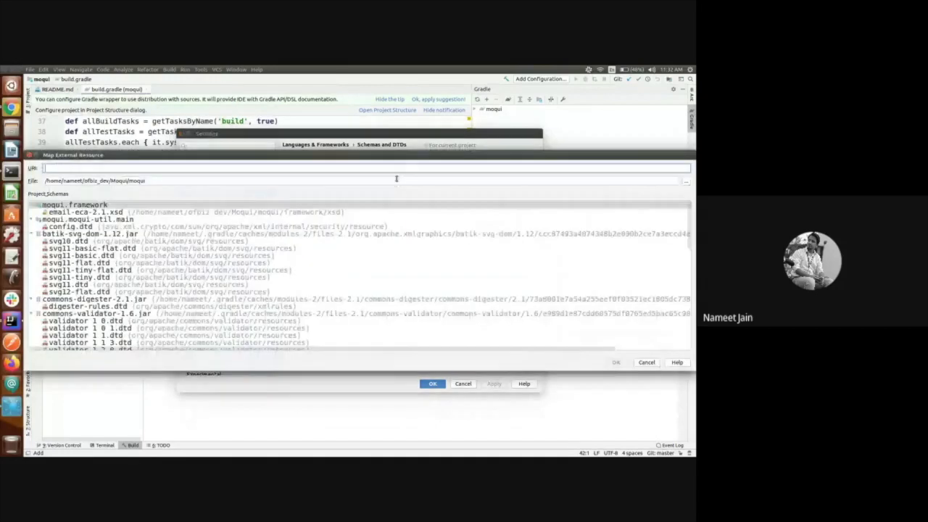
pyautogui.write('https://github.com/moqui/PopCommerce.git')
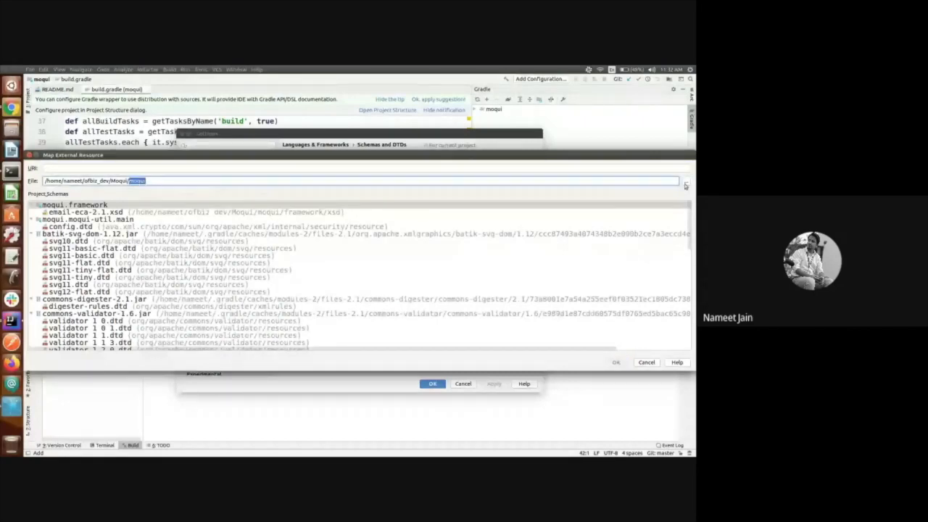
pyautogui.click(685, 181)
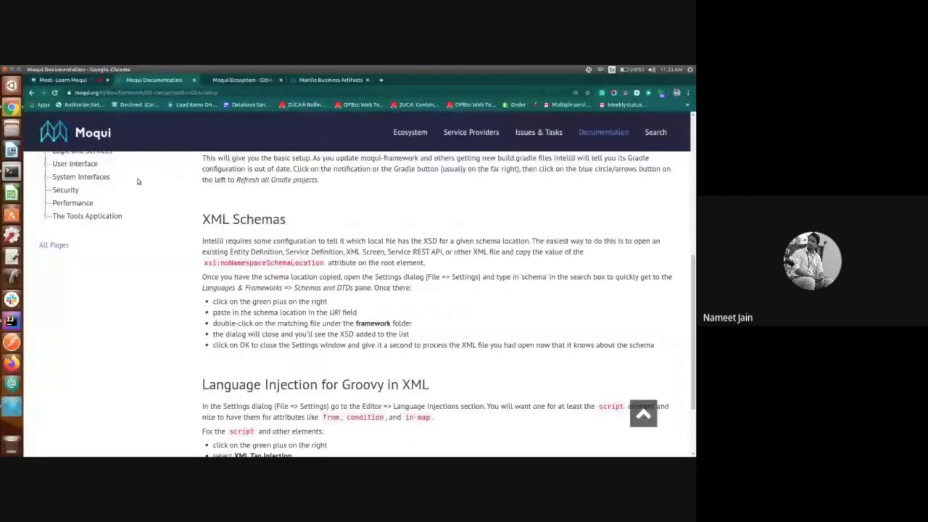
# Scroll the Moqui docs to the Groovy-in-XML injection section and select the word 'script'
pyautogui.scroll(3)
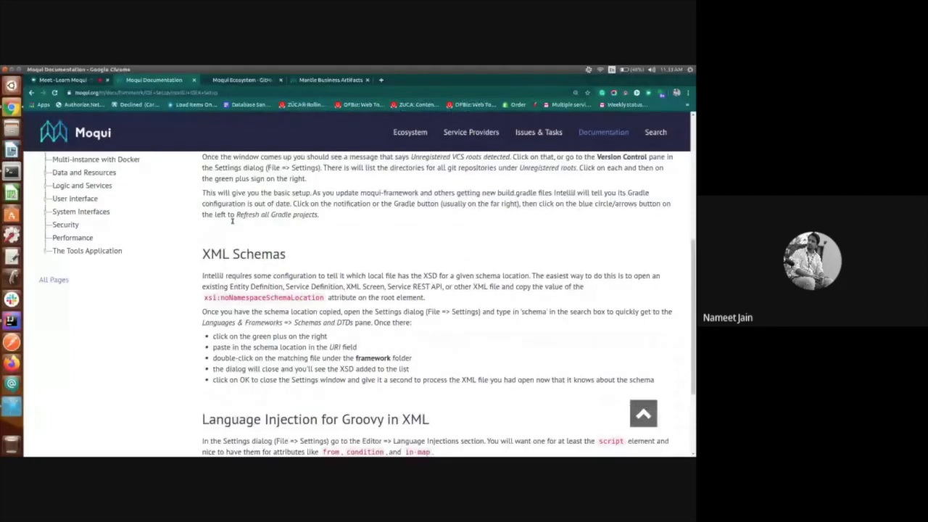
pyautogui.scroll(-3)
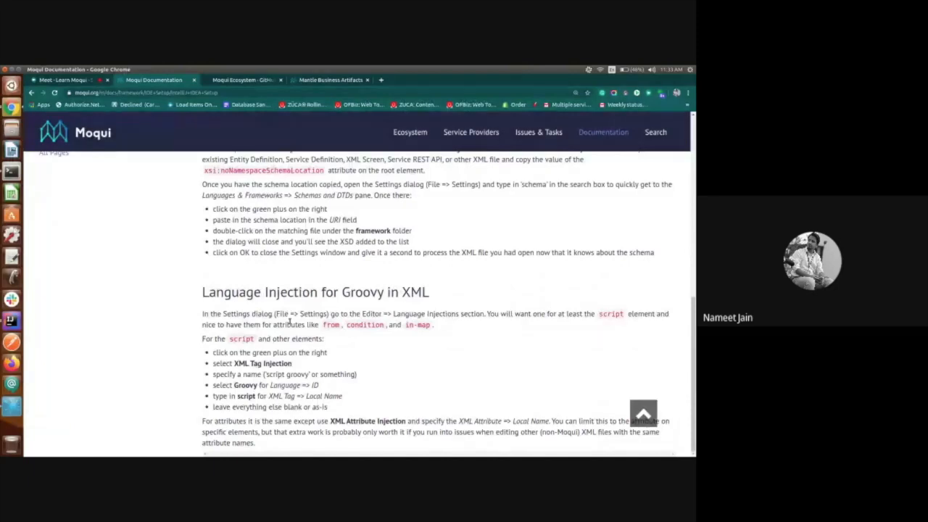
pyautogui.doubleClick(244, 395)
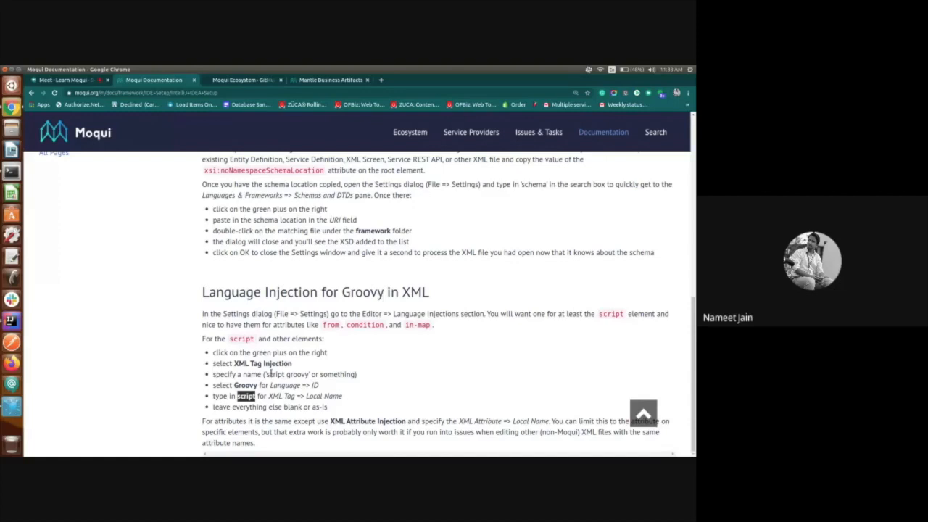
pyautogui.moveTo(55, 154)
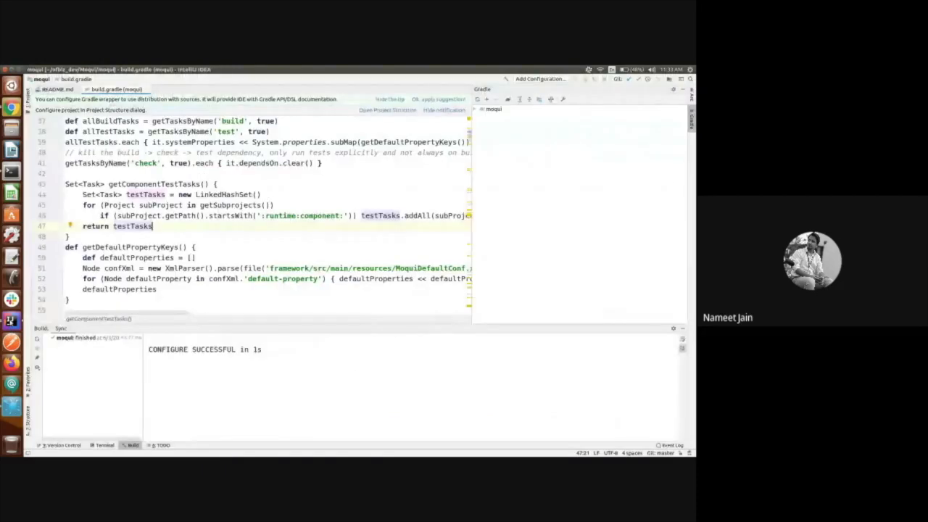
# Open Settings, expand Editor, and add a new XML Tag Injection
pyautogui.click(31, 69)
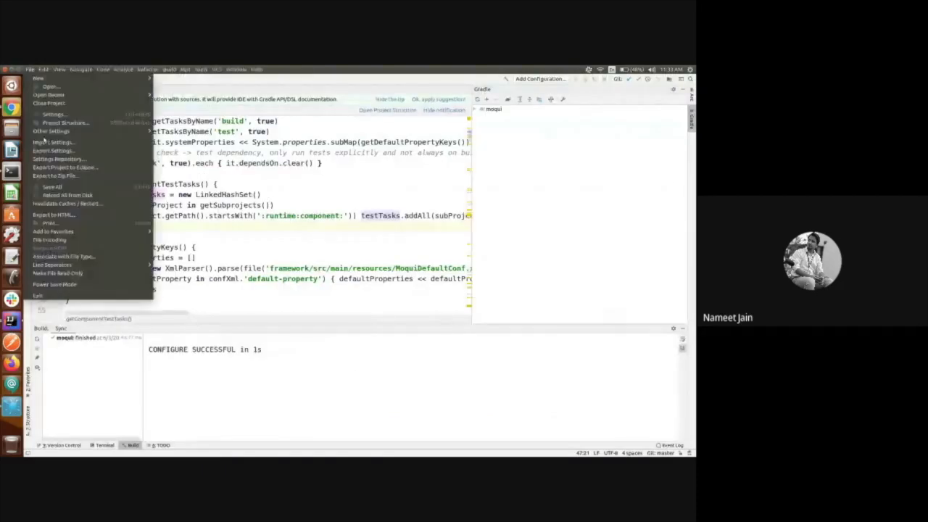
pyautogui.click(52, 113)
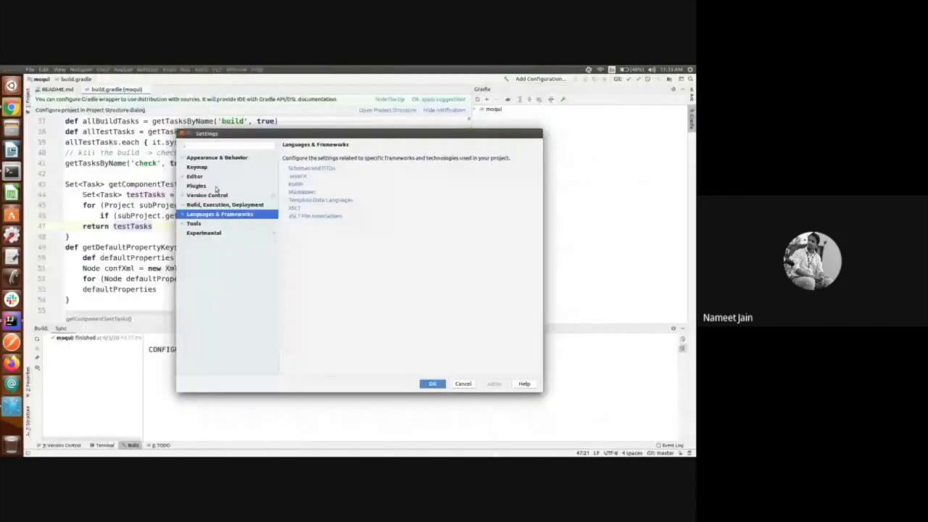
pyautogui.click(194, 177)
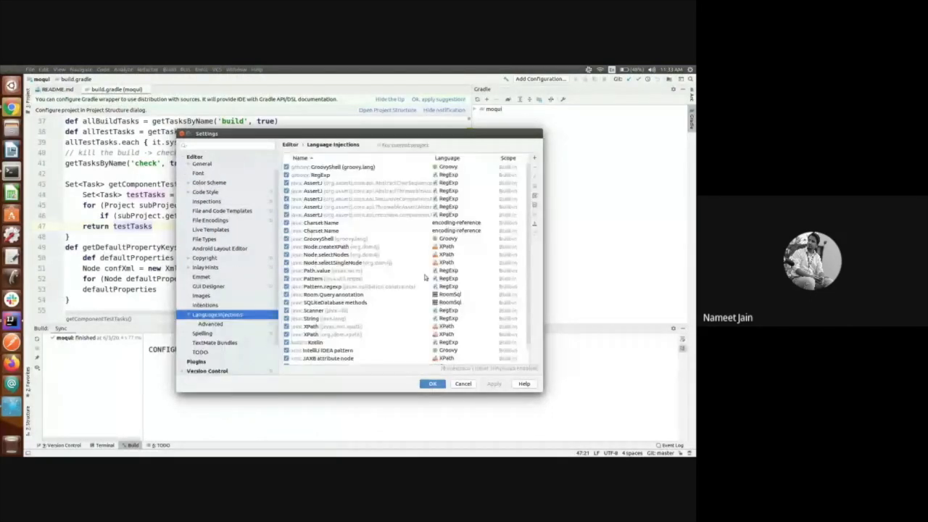
pyautogui.scroll(-3)
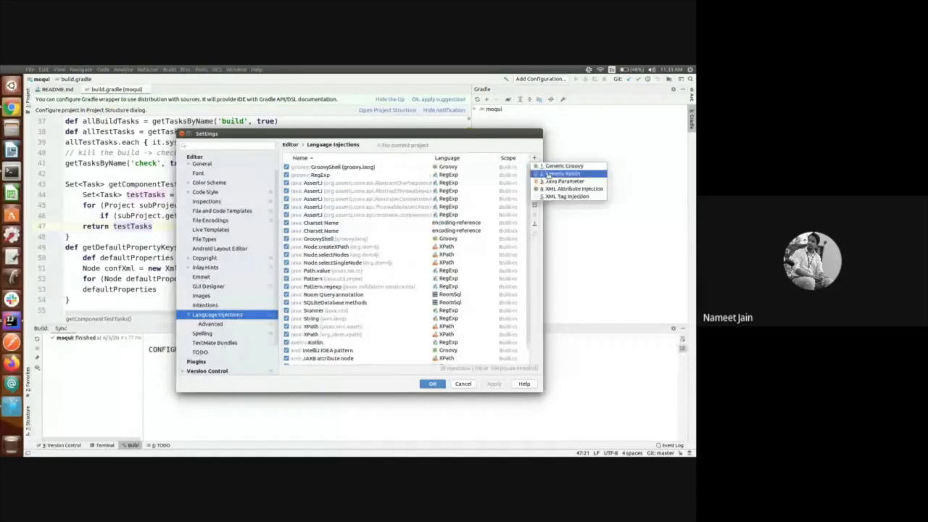
pyautogui.moveTo(567, 197)
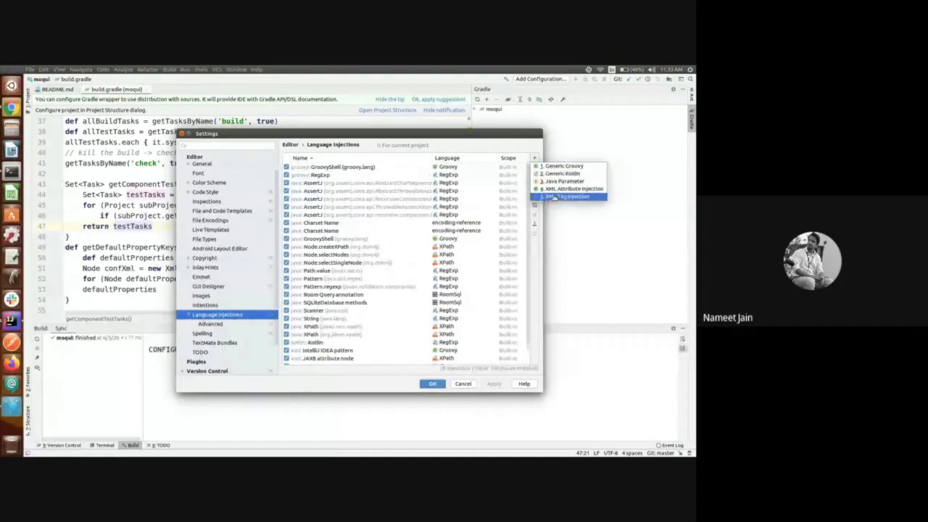
pyautogui.click(569, 196)
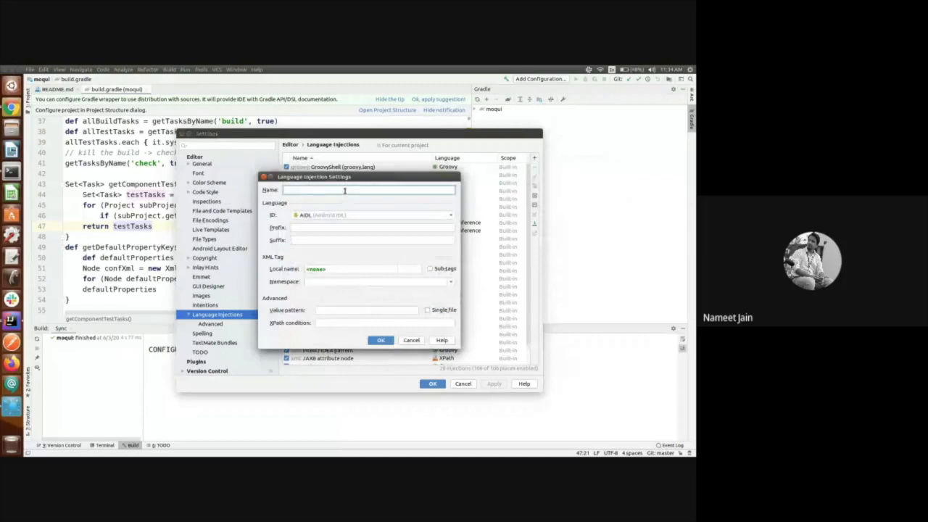
# Name the XML tag injection 'Script Groovy' with Groovy as injected language, then save settings
pyautogui.write('g')
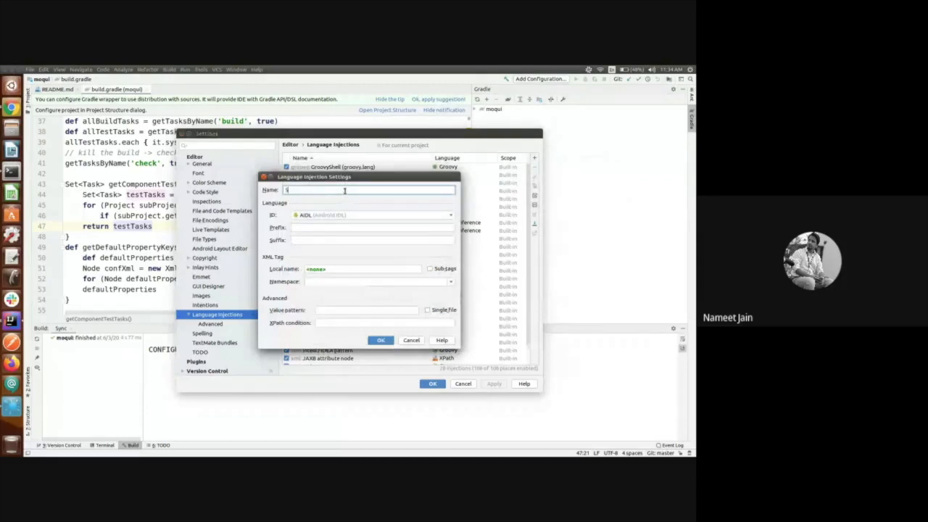
pyautogui.write('Script G')
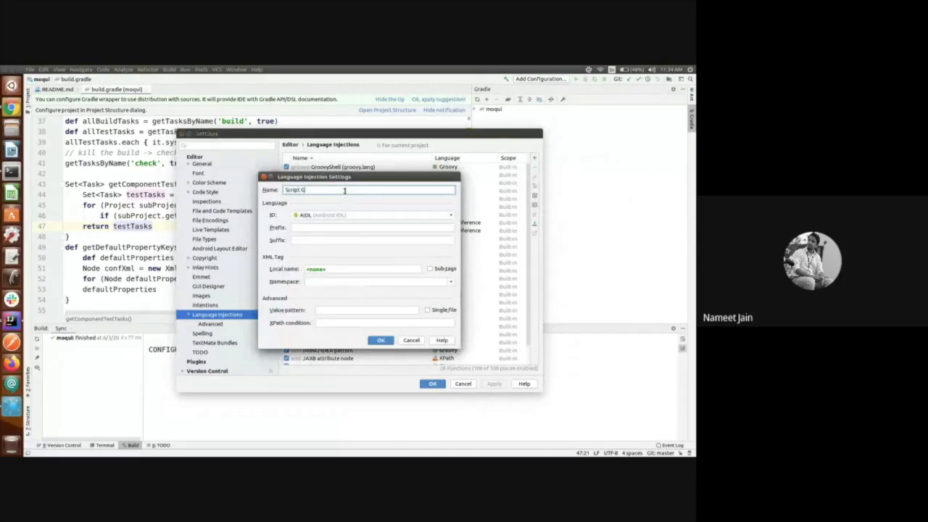
pyautogui.write('roovy')
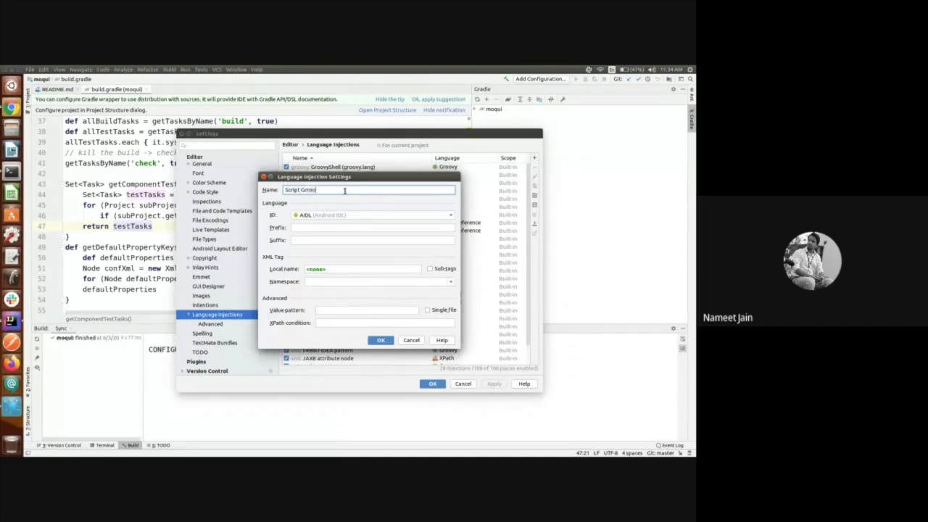
pyautogui.press('Backspace')
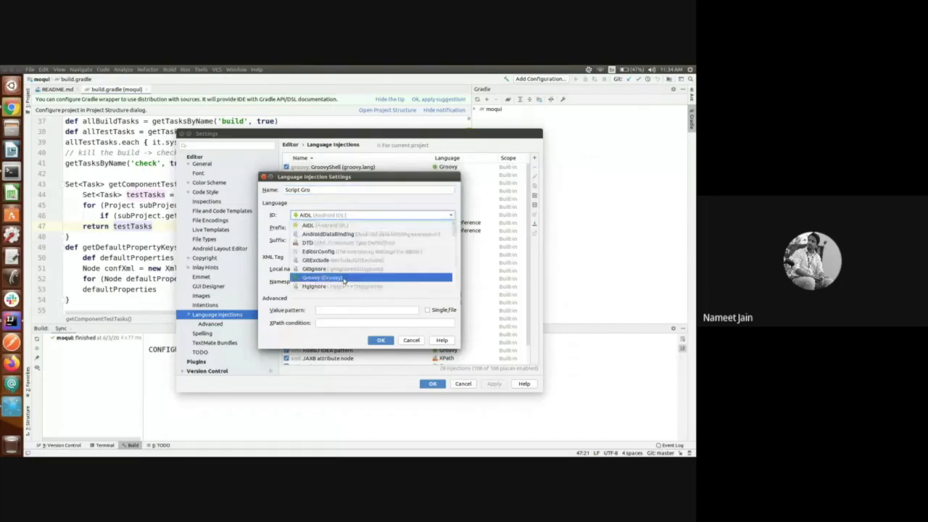
pyautogui.click(326, 278)
pyautogui.write('<scrpit>')
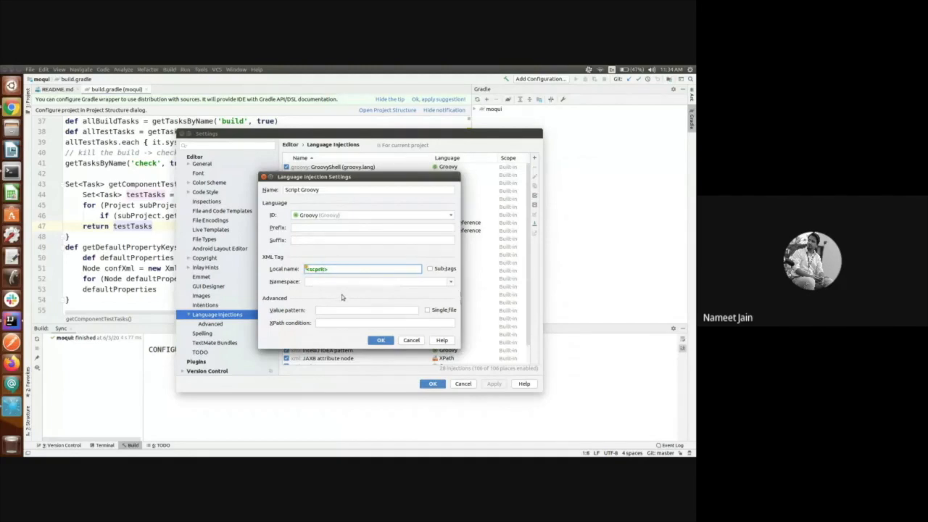
pyautogui.moveTo(364, 322)
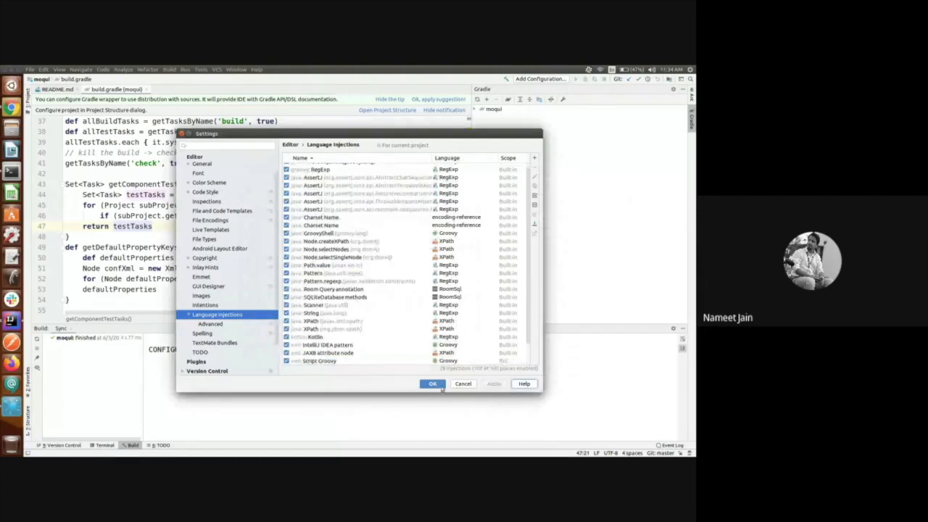
pyautogui.click(432, 383)
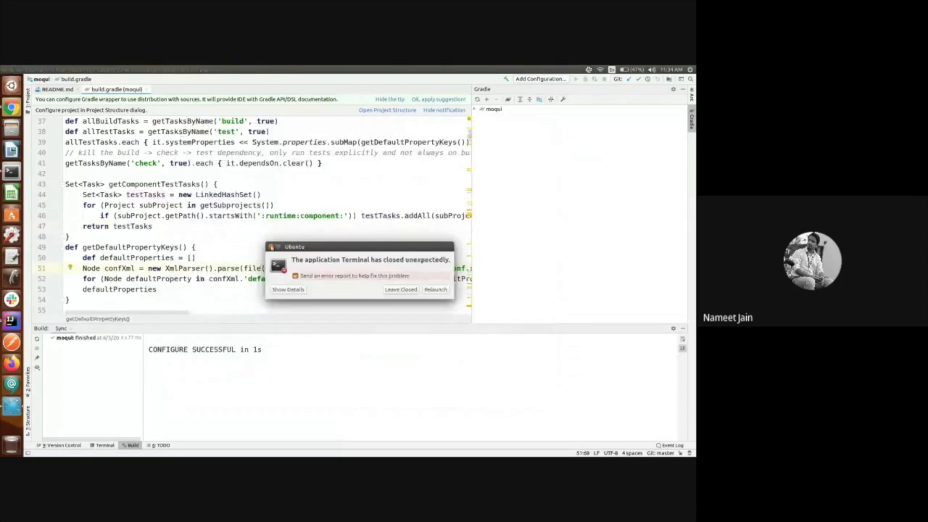
# Choose Leave Closed on the Ubuntu Terminal crash report
pyautogui.click(400, 289)
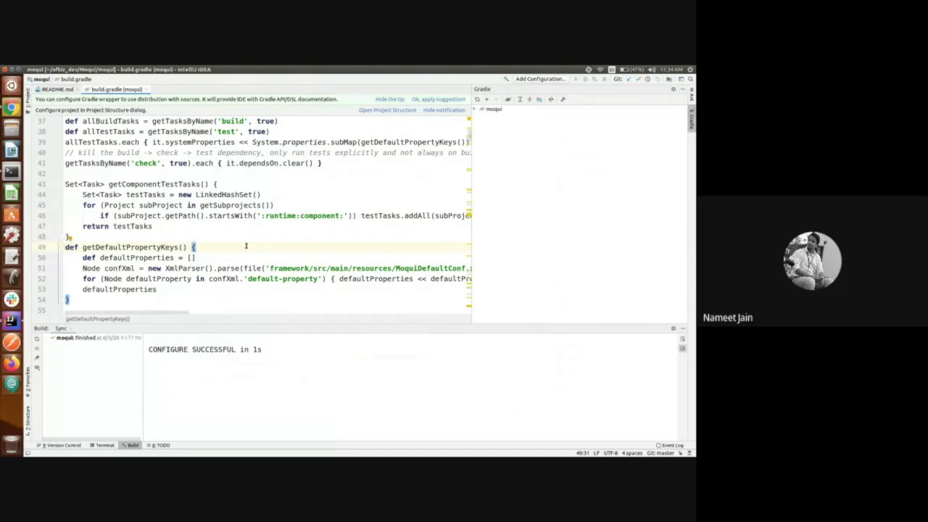
pyautogui.moveTo(45, 154)
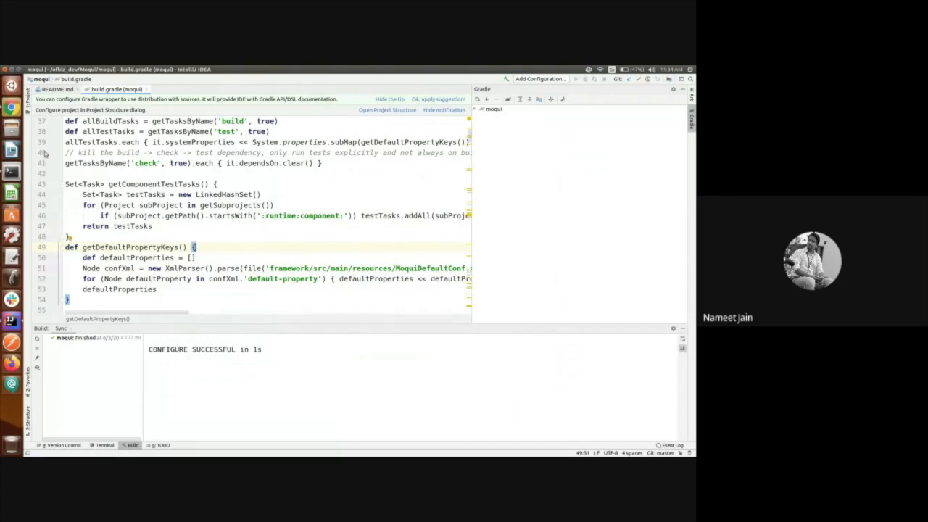
pyautogui.moveTo(95, 152)
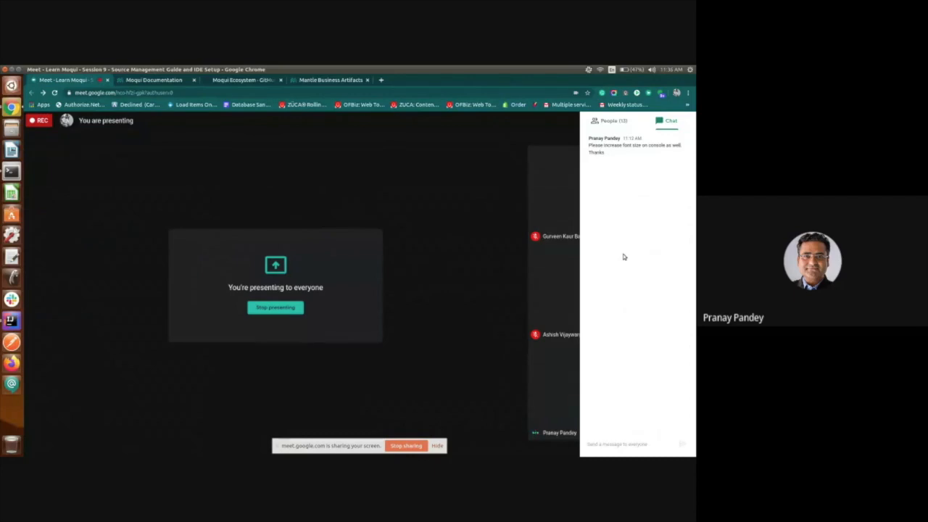
pyautogui.moveTo(176, 87)
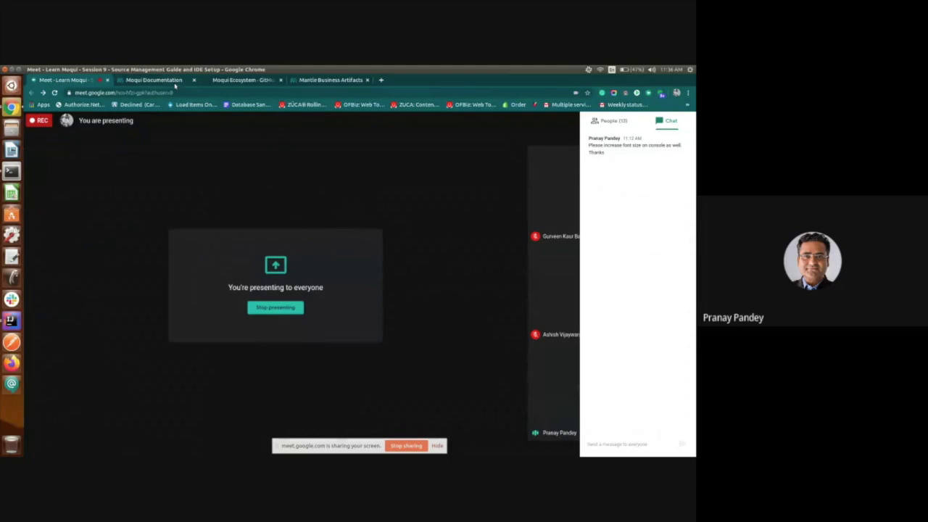
# Switch Chrome to the Moqui Documentation IntelliJ IDEA Setup page
pyautogui.click(153, 79)
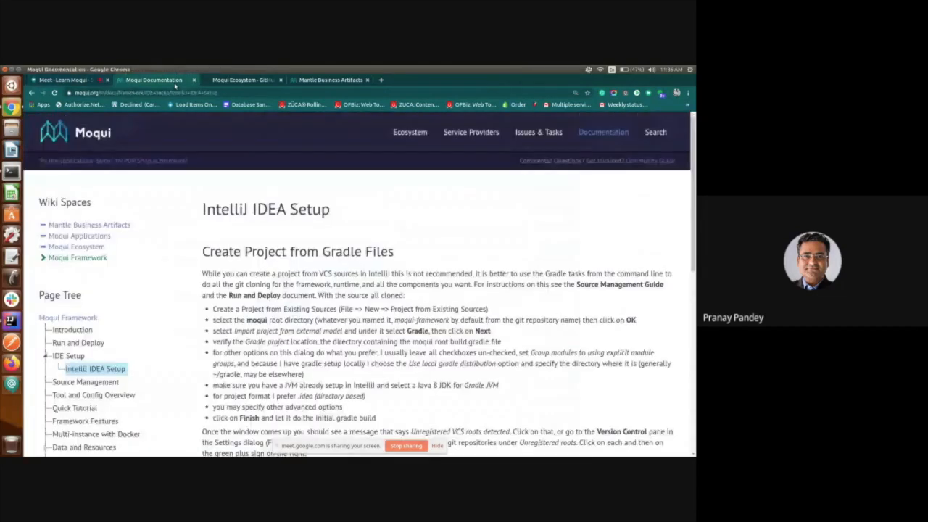